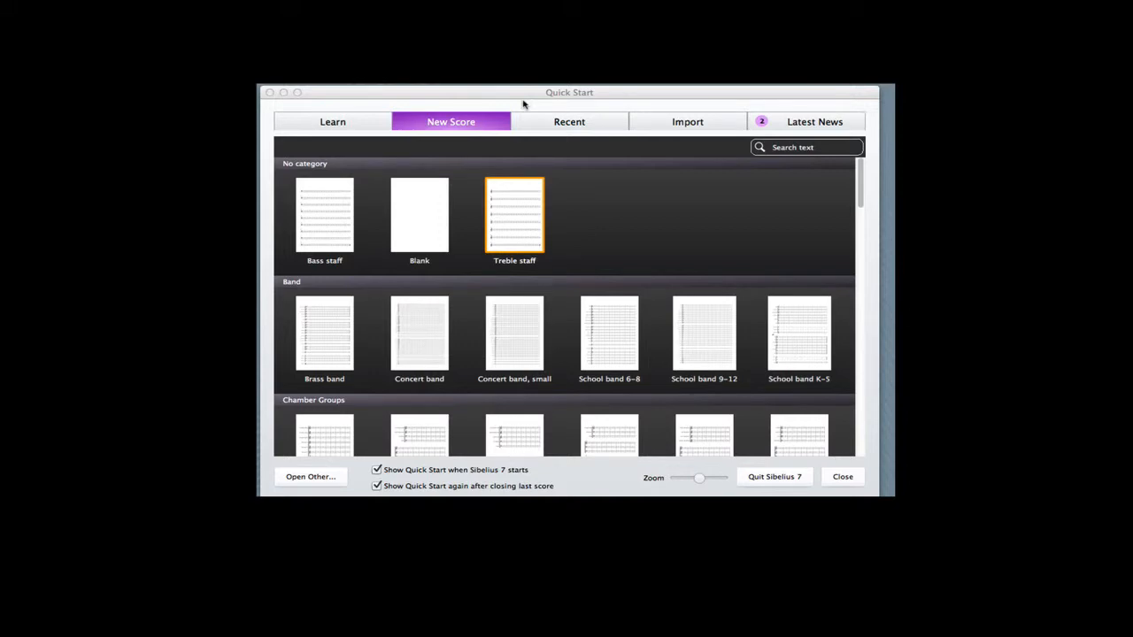
pyautogui.moveTo(694, 142)
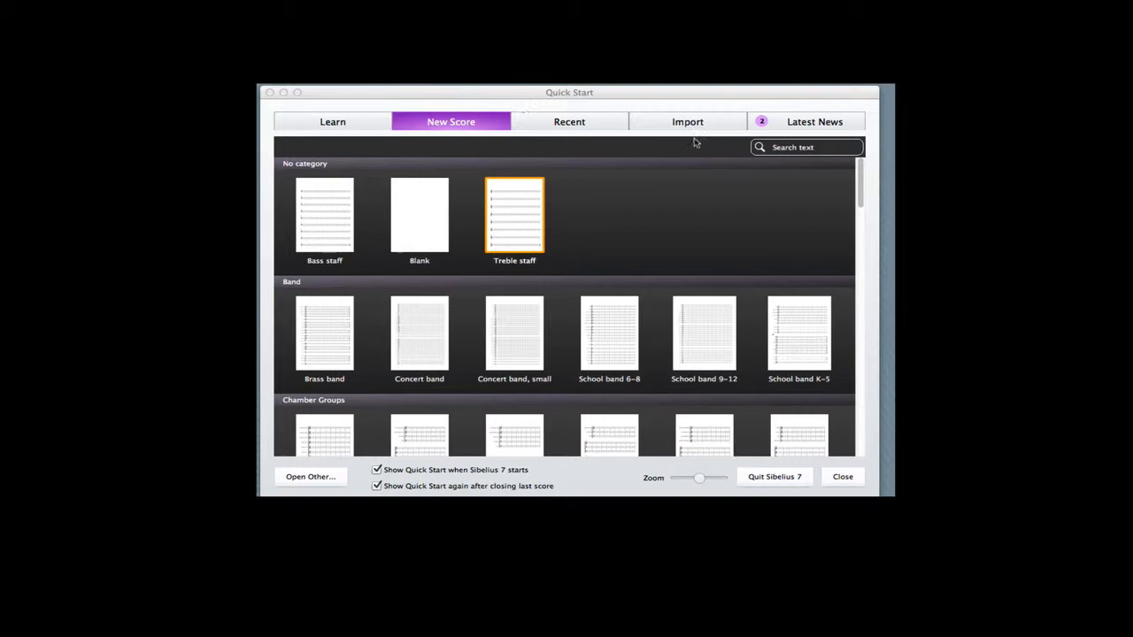
# From Quick Start's Import tab, choose the chorale's MusicXML file on the Desktop.
pyautogui.click(686, 121)
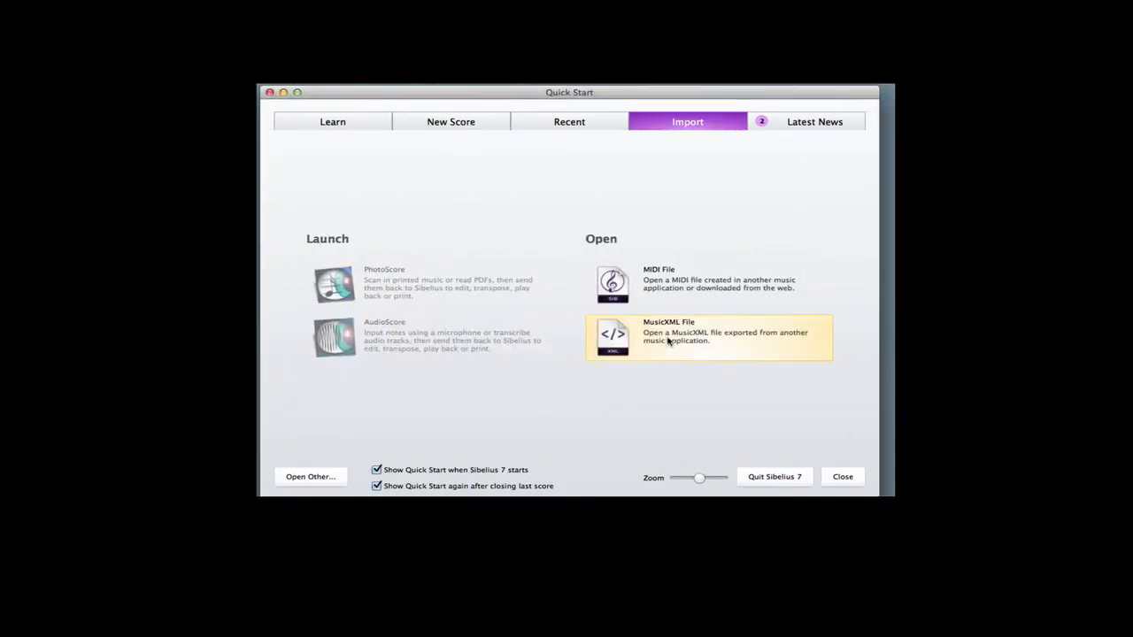
pyautogui.click(708, 336)
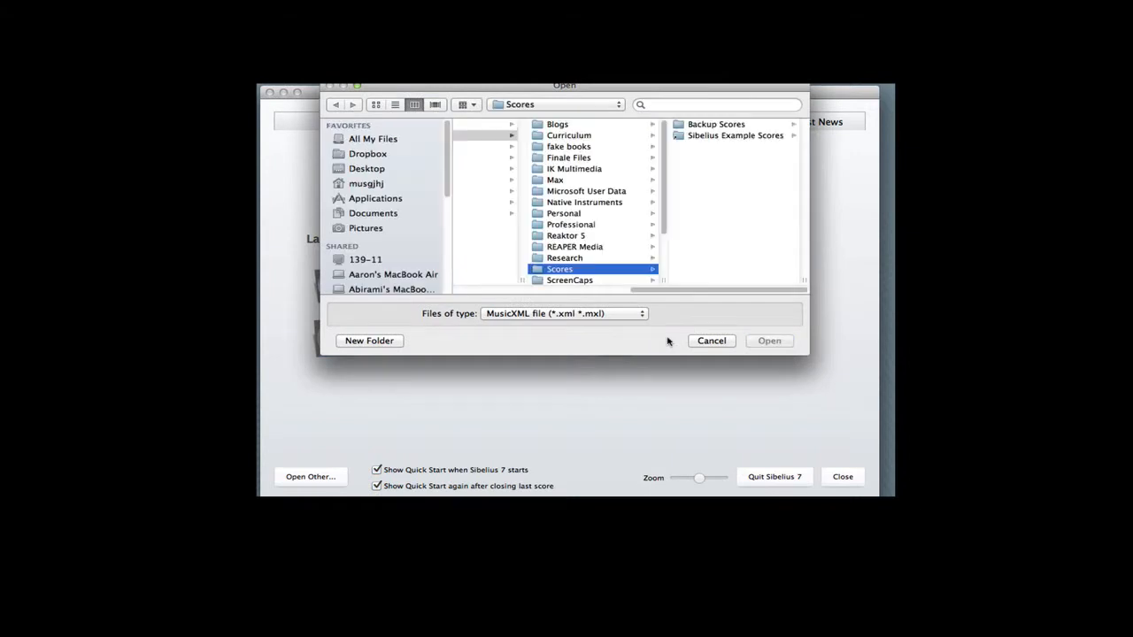
pyautogui.click(366, 168)
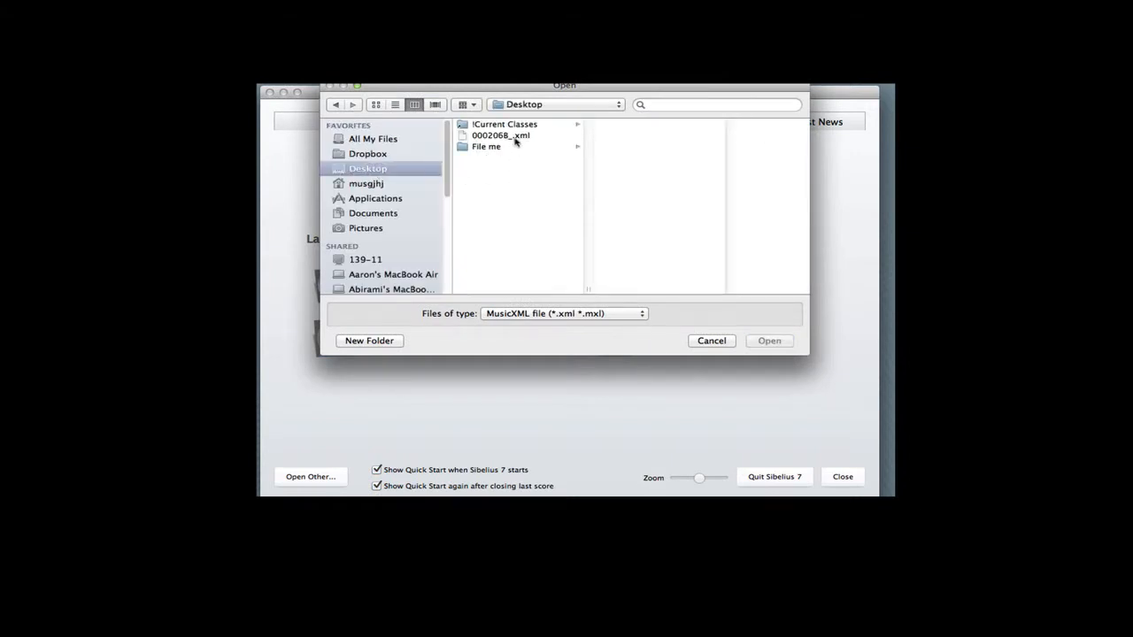
pyautogui.click(501, 135)
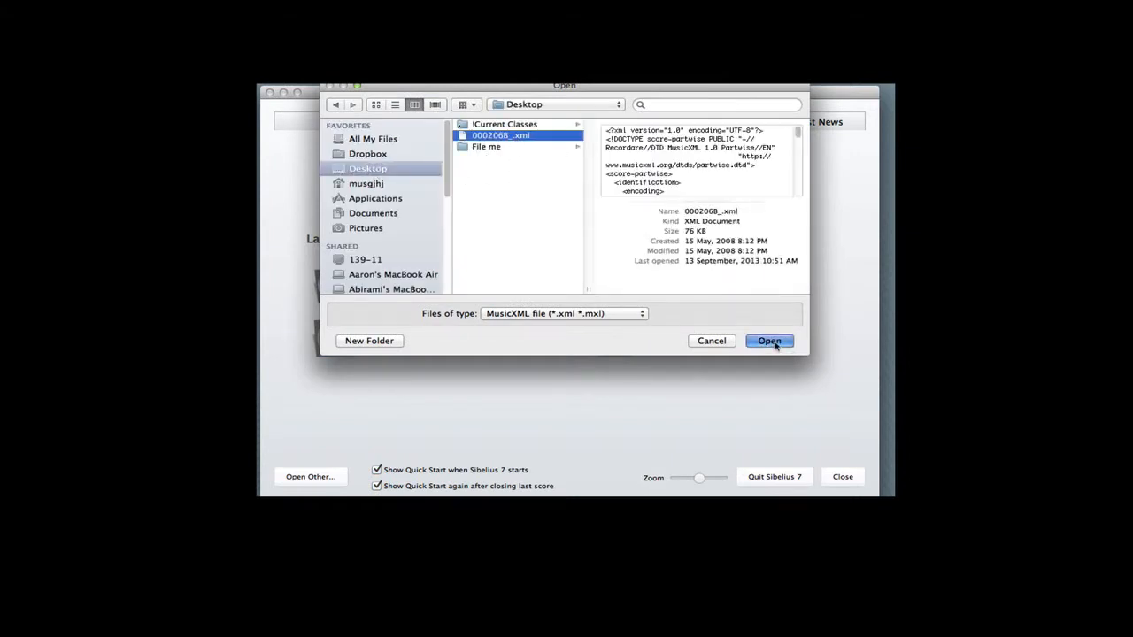
# Open the file with 'Let Sibelius choose instruments' and 'Use instrument names' turned off.
pyautogui.click(768, 340)
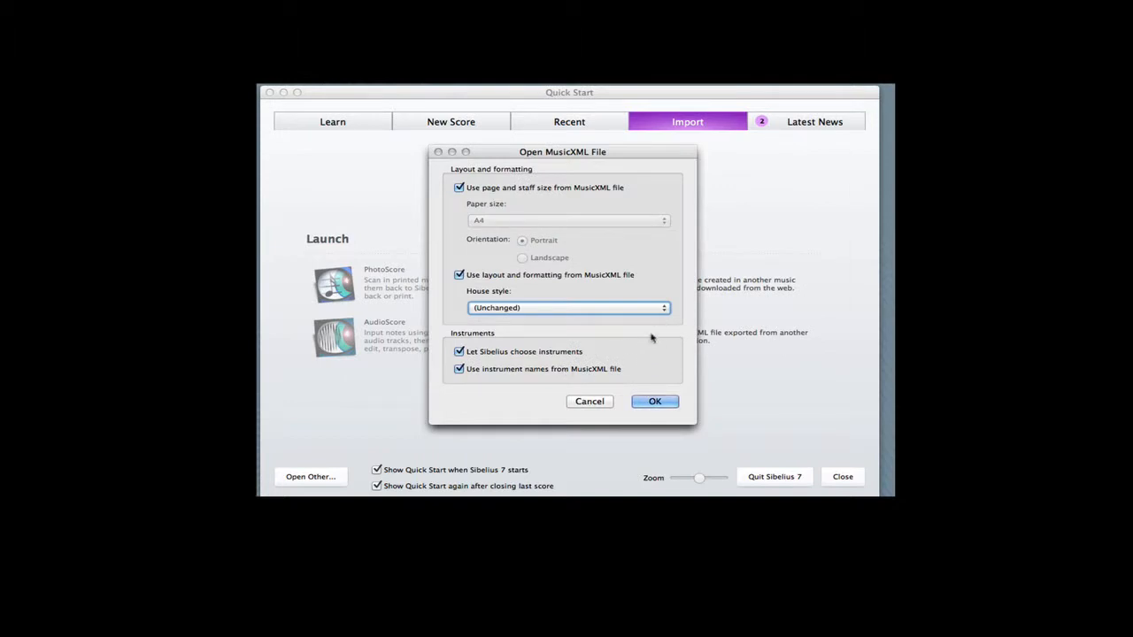
pyautogui.moveTo(564, 387)
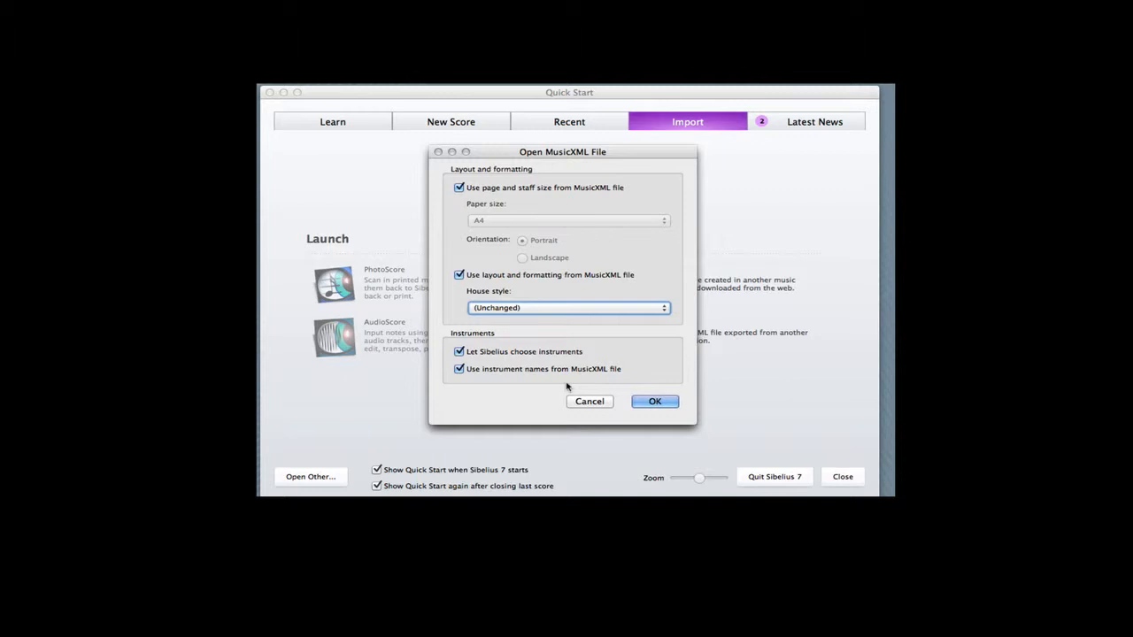
pyautogui.moveTo(539, 381)
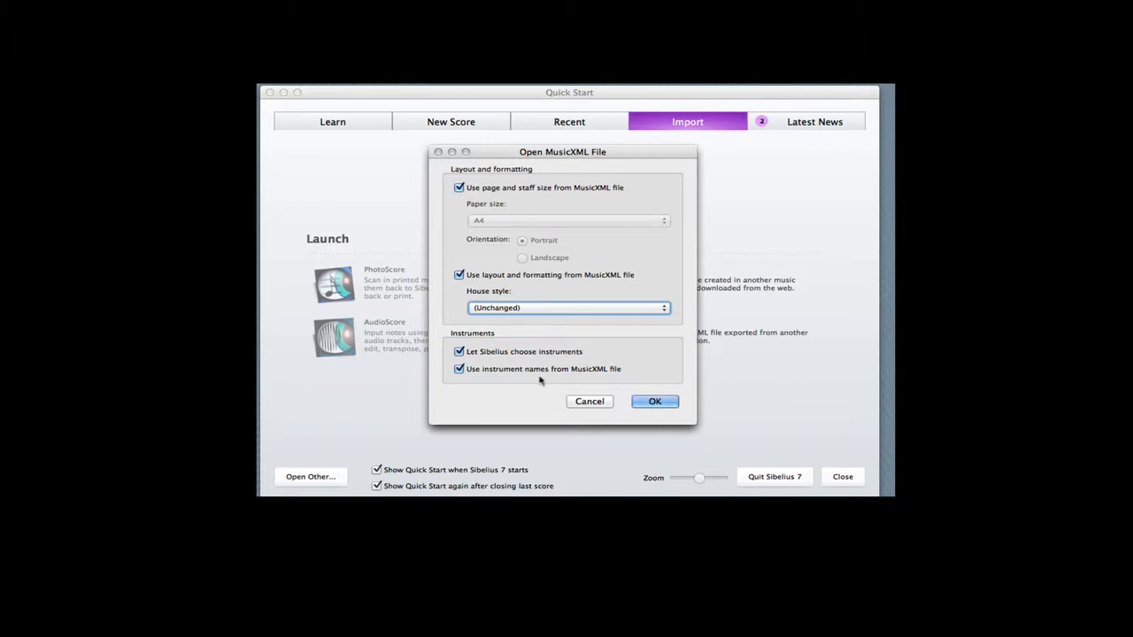
pyautogui.moveTo(459, 354)
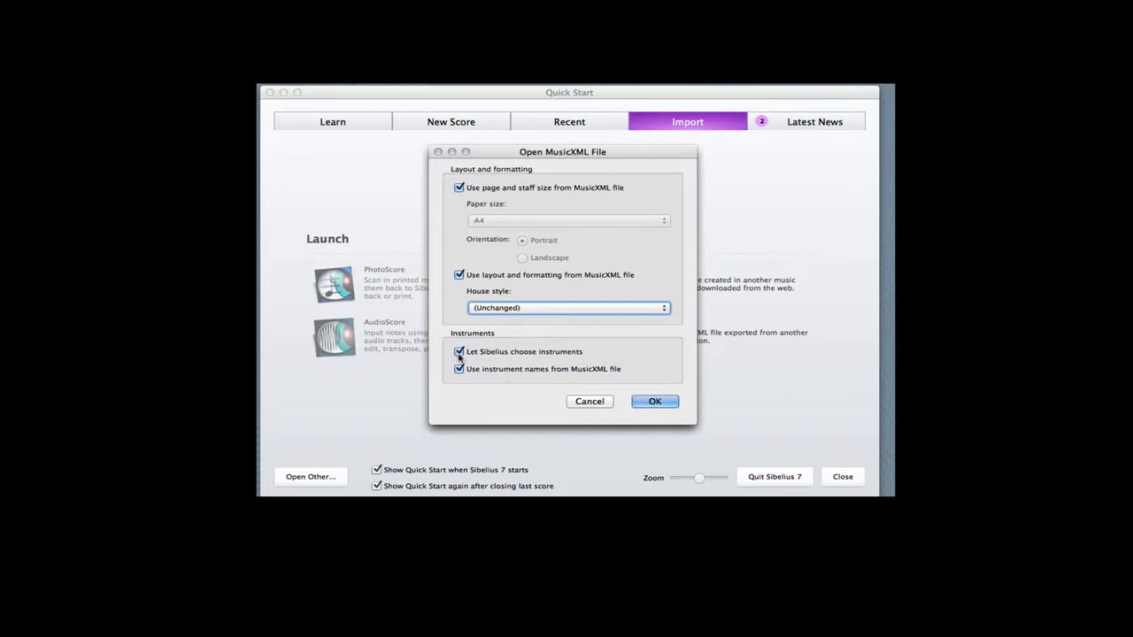
pyautogui.click(460, 350)
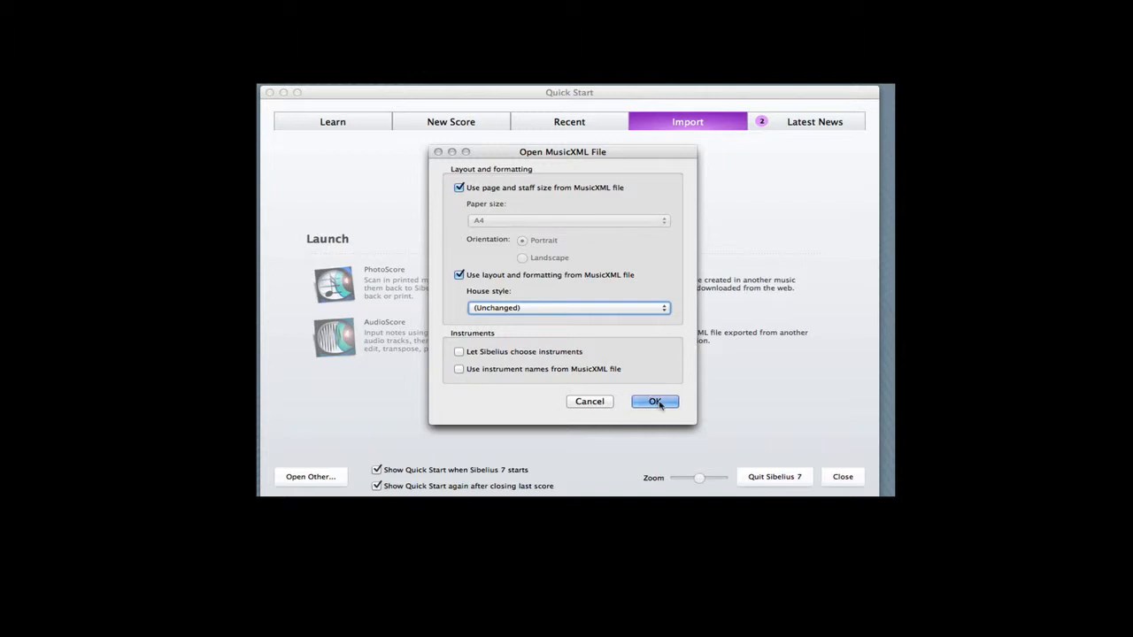
pyautogui.click(655, 400)
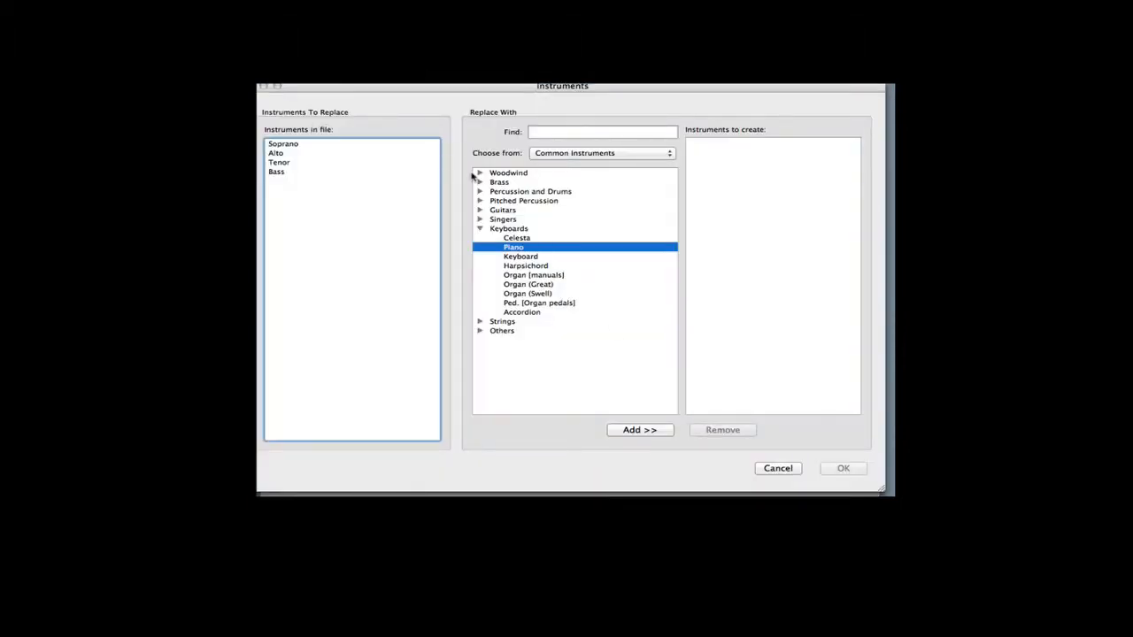
# Replace Soprano, Alto, Tenor and Bass with Flute, Oboe, Clarinet in Bb and Bassoon.
pyautogui.click(478, 174)
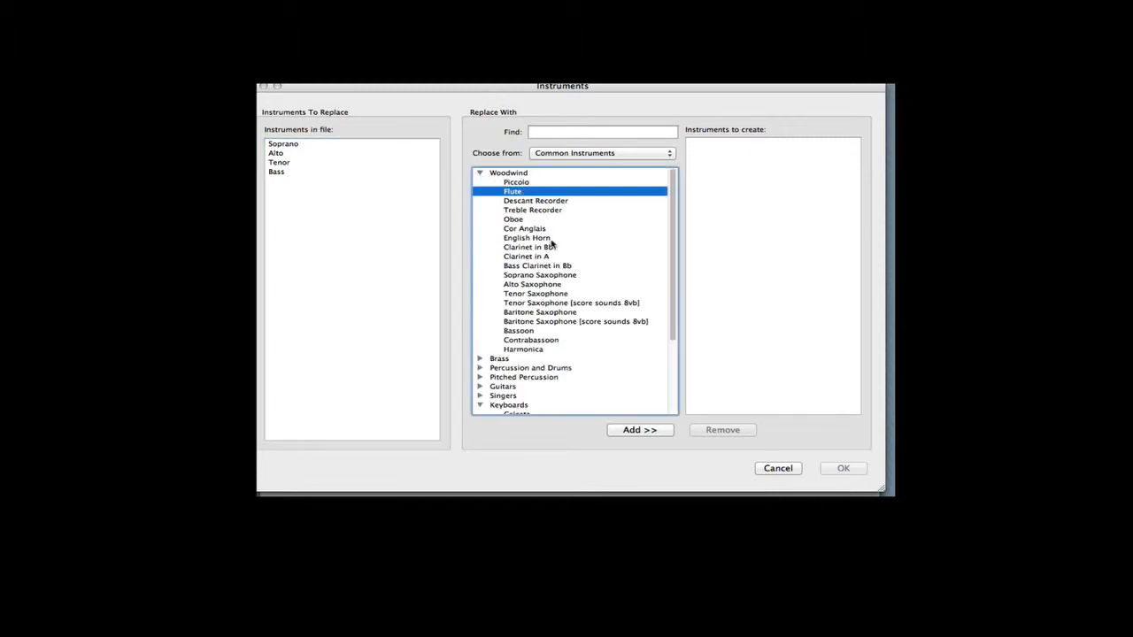
pyautogui.click(639, 430)
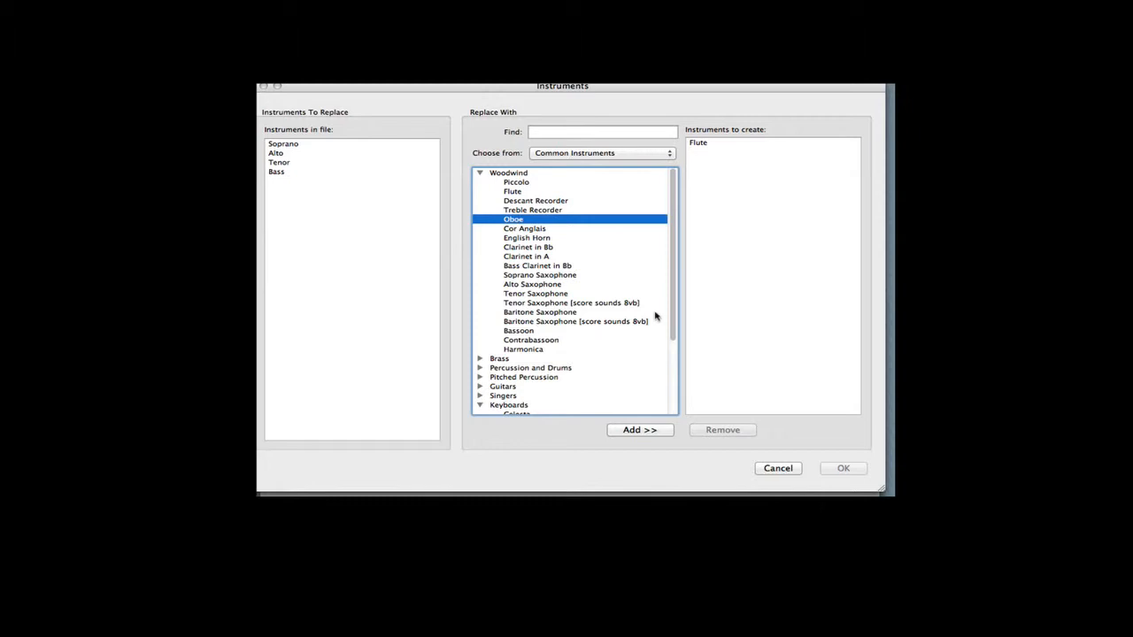
pyautogui.click(639, 430)
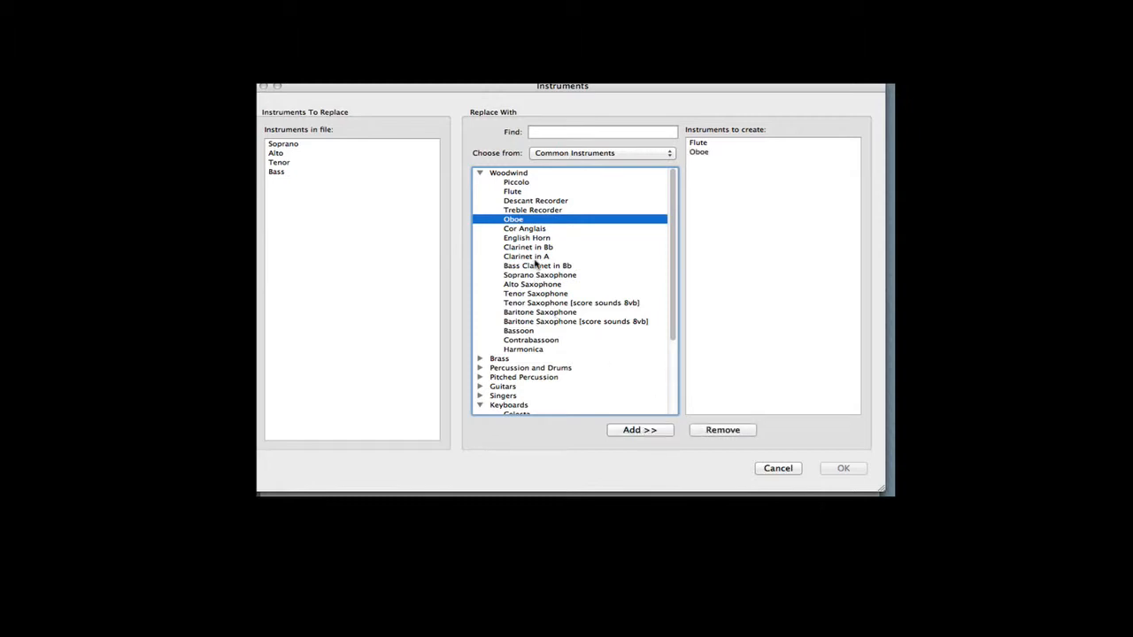
pyautogui.click(638, 430)
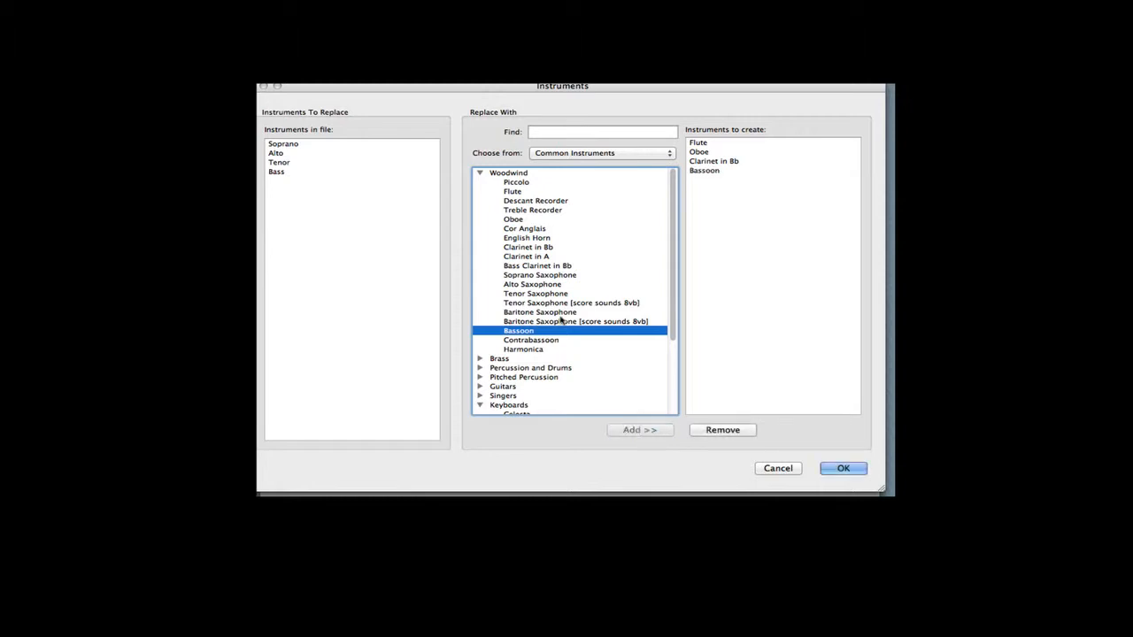
pyautogui.click(842, 467)
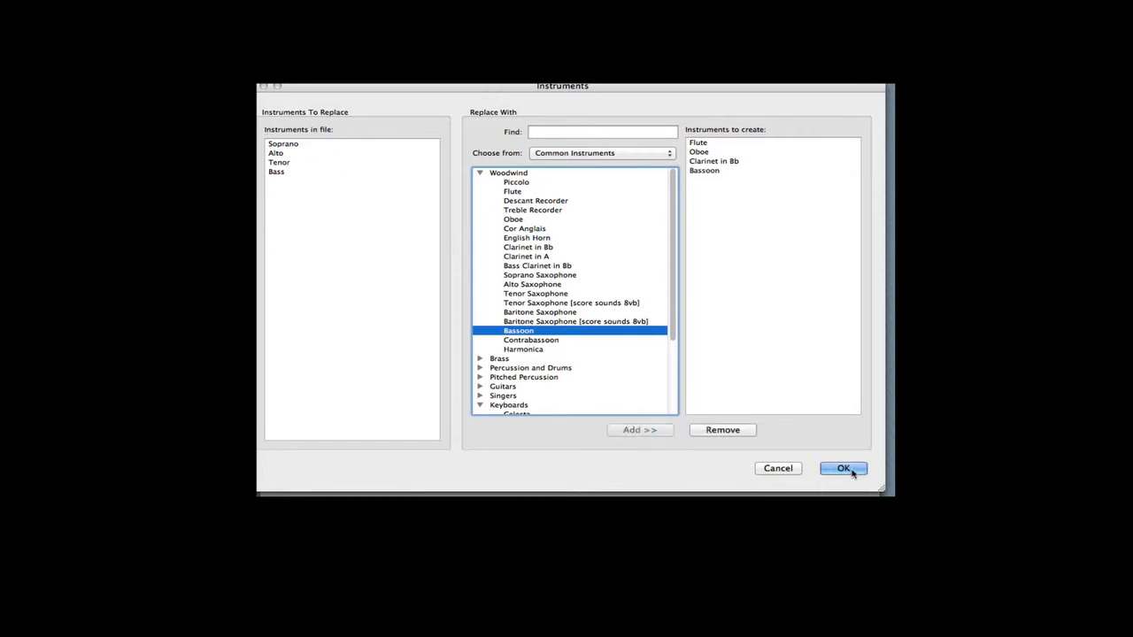
pyautogui.click(843, 467)
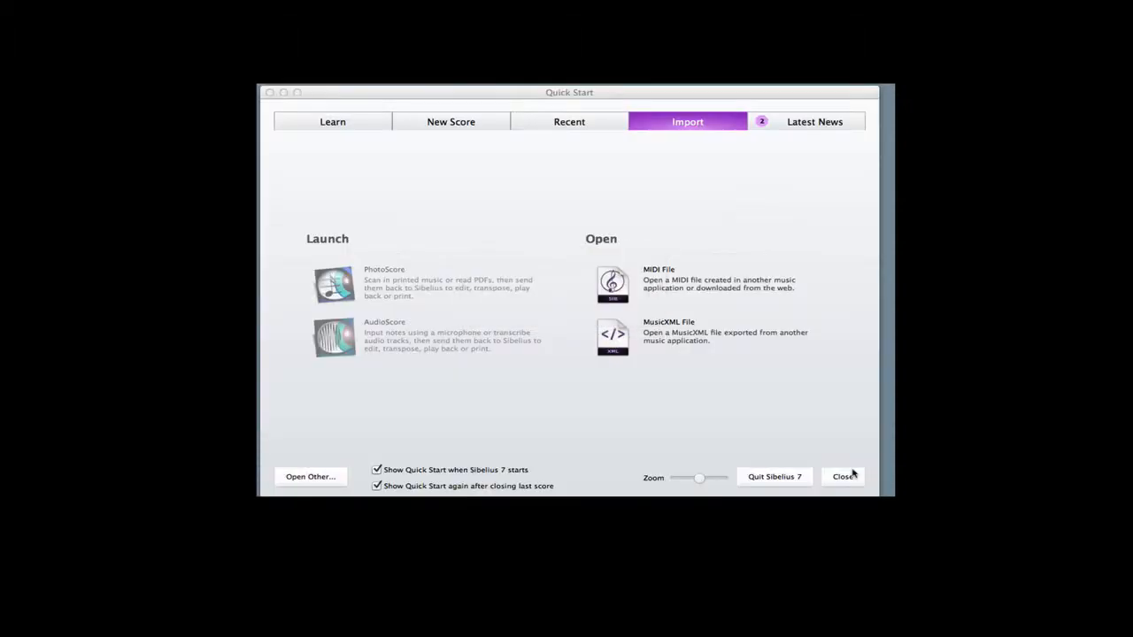
# Close Quick Start to view the quartet score and bring up the Key Signature tool.
pyautogui.click(842, 476)
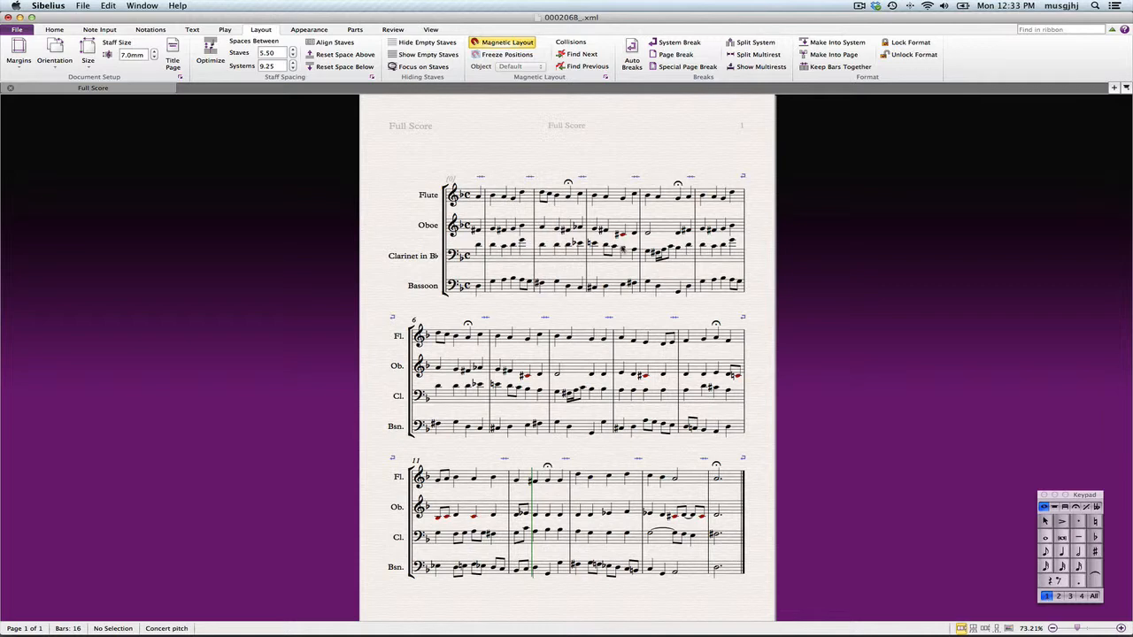
pyautogui.moveTo(151, 28)
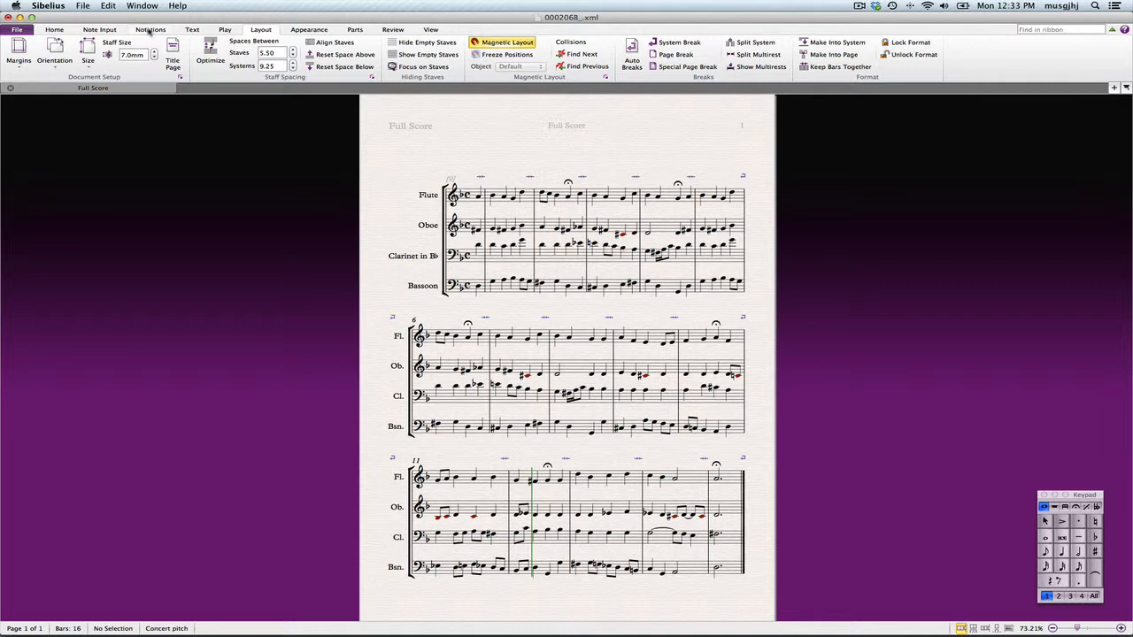
pyautogui.click(148, 29)
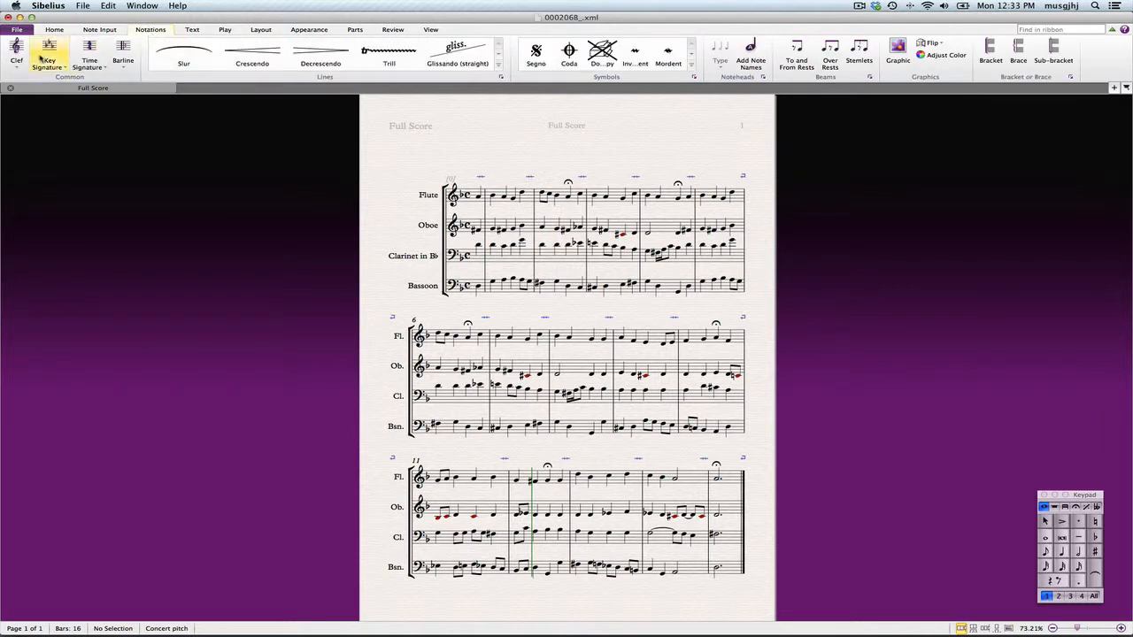
pyautogui.click(16, 53)
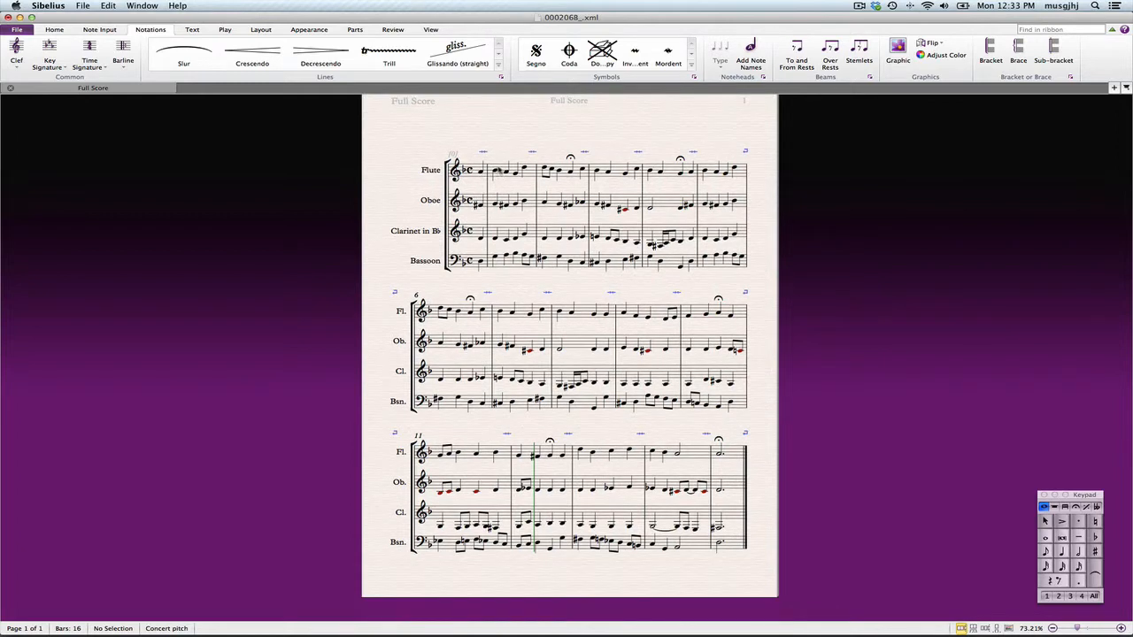
pyautogui.moveTo(477, 177)
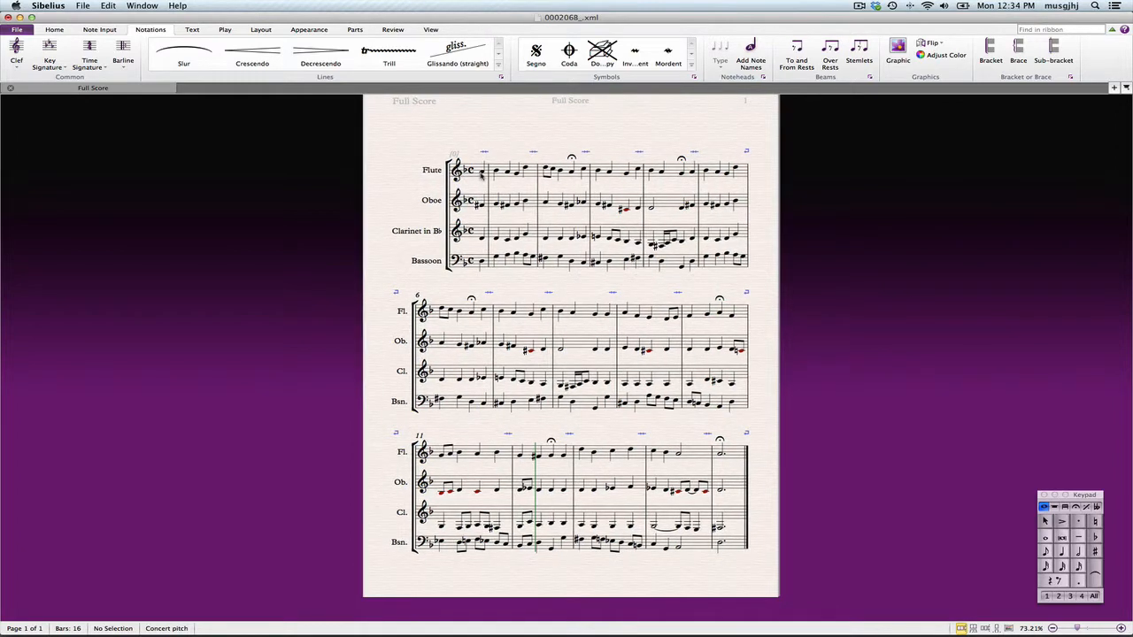
# Select the entire score as a passage and switch to the note input tools.
pyautogui.press('cmd')
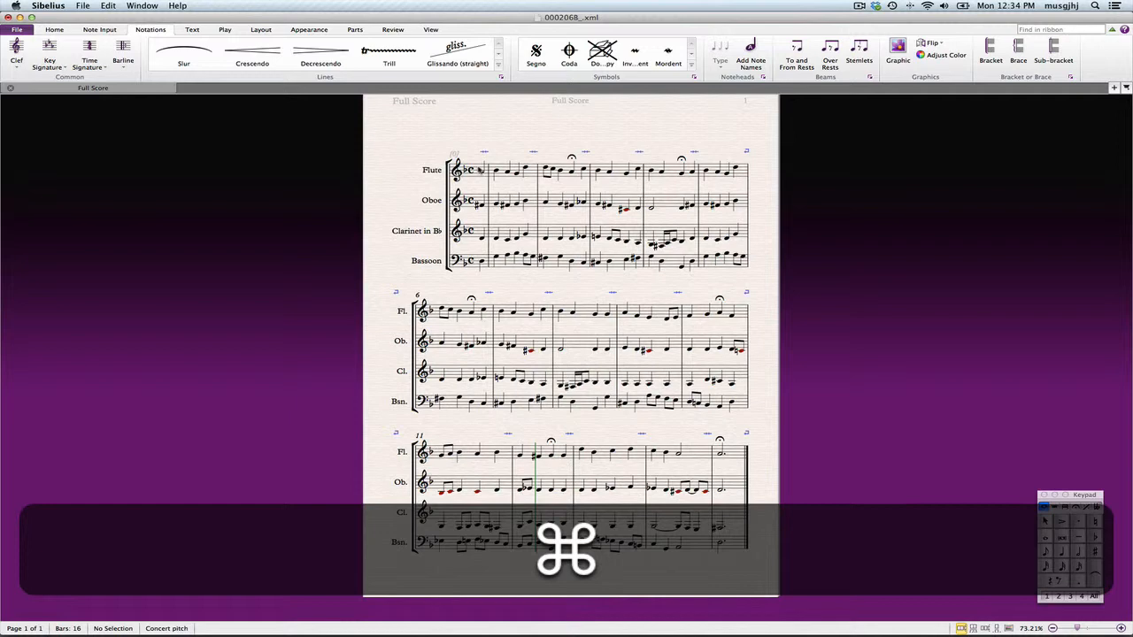
pyautogui.click(478, 212)
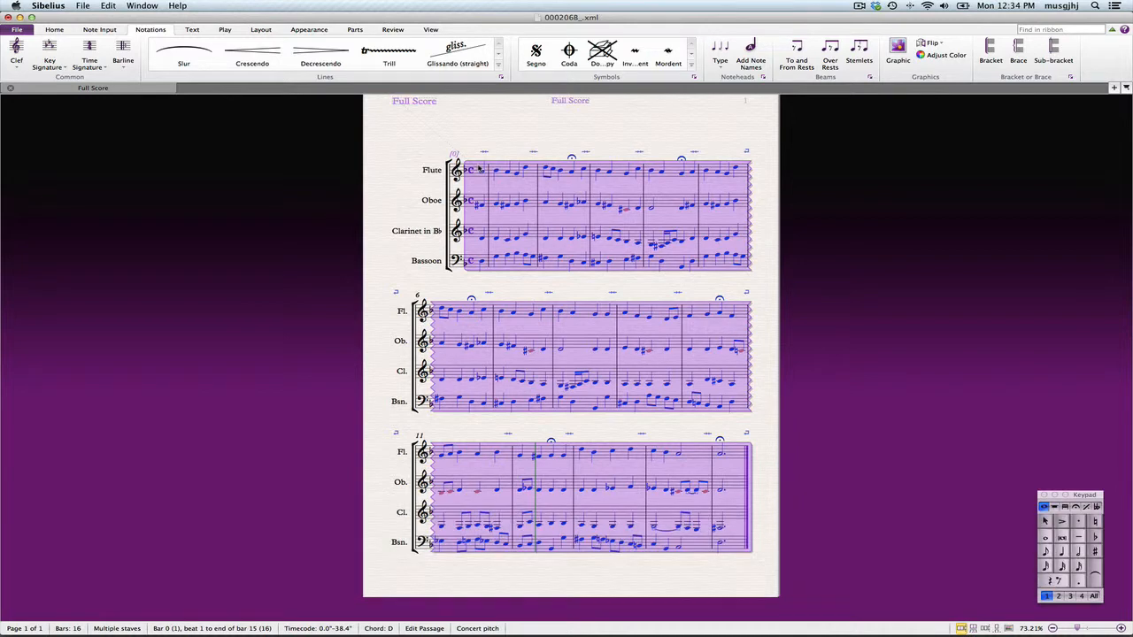
pyautogui.moveTo(499, 188)
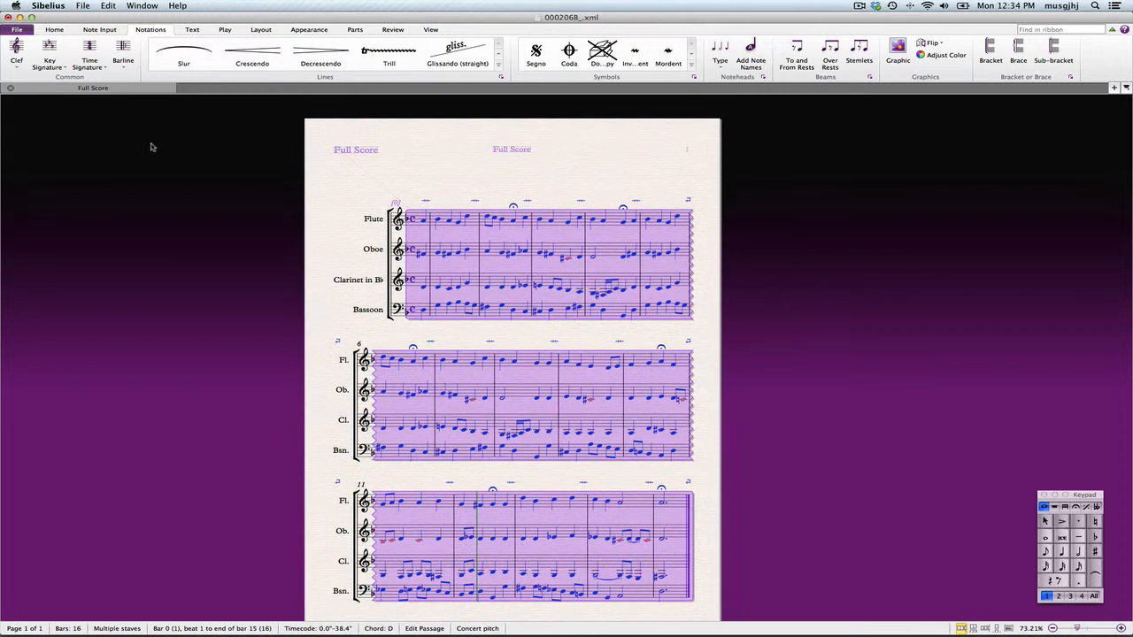
pyautogui.moveTo(485, 206)
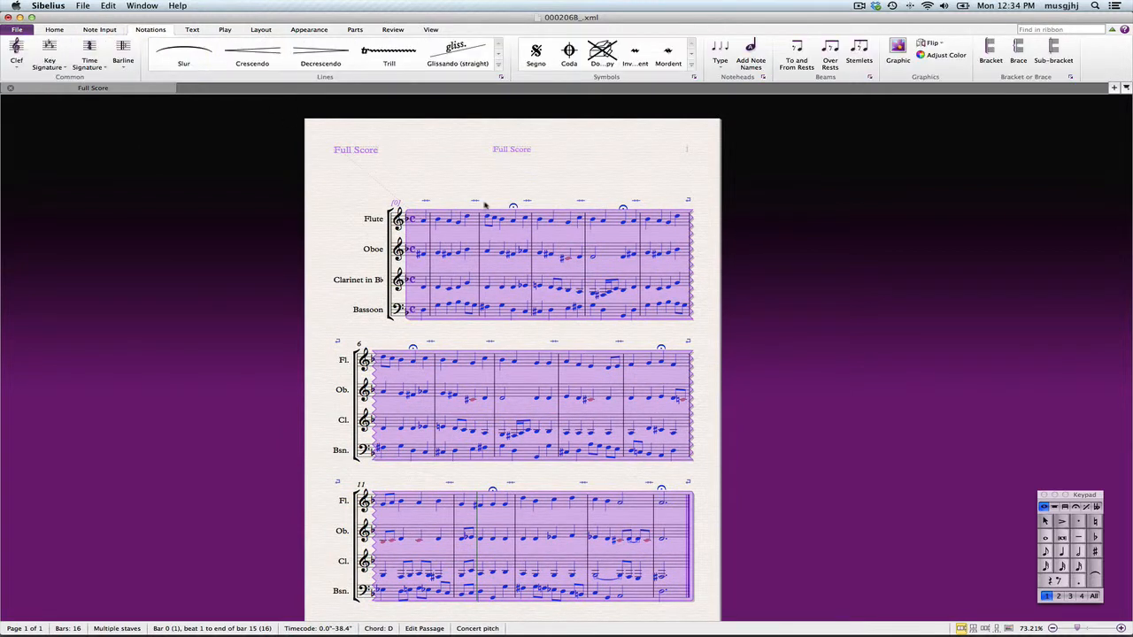
pyautogui.click(99, 29)
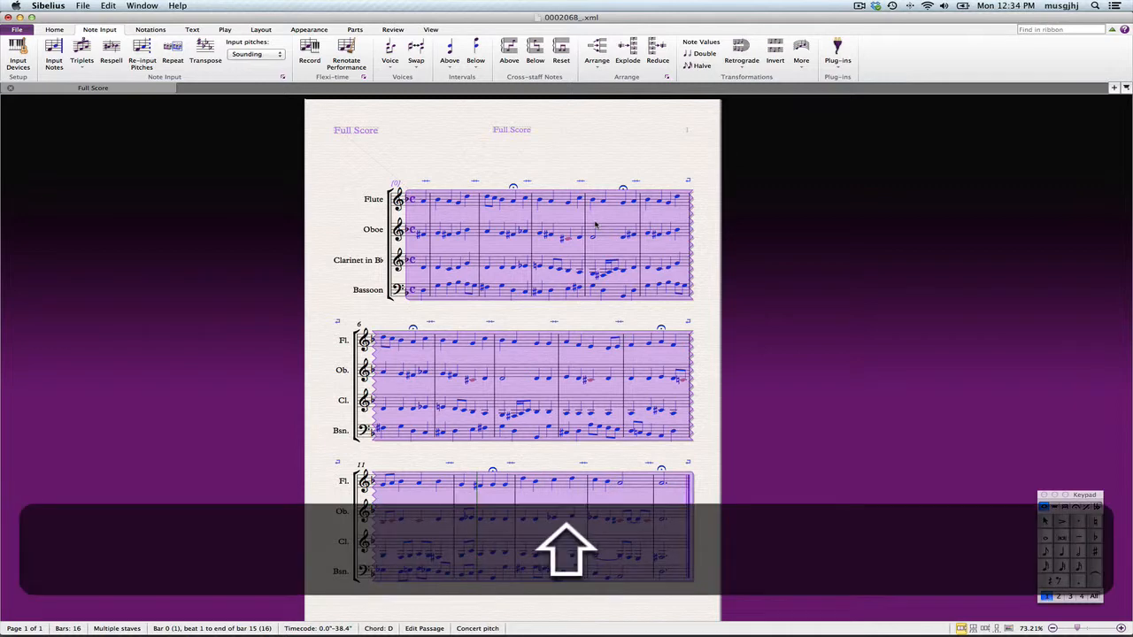
# Transpose the whole score by key, up to G minor, without double sharps or flats.
pyautogui.click(206, 50)
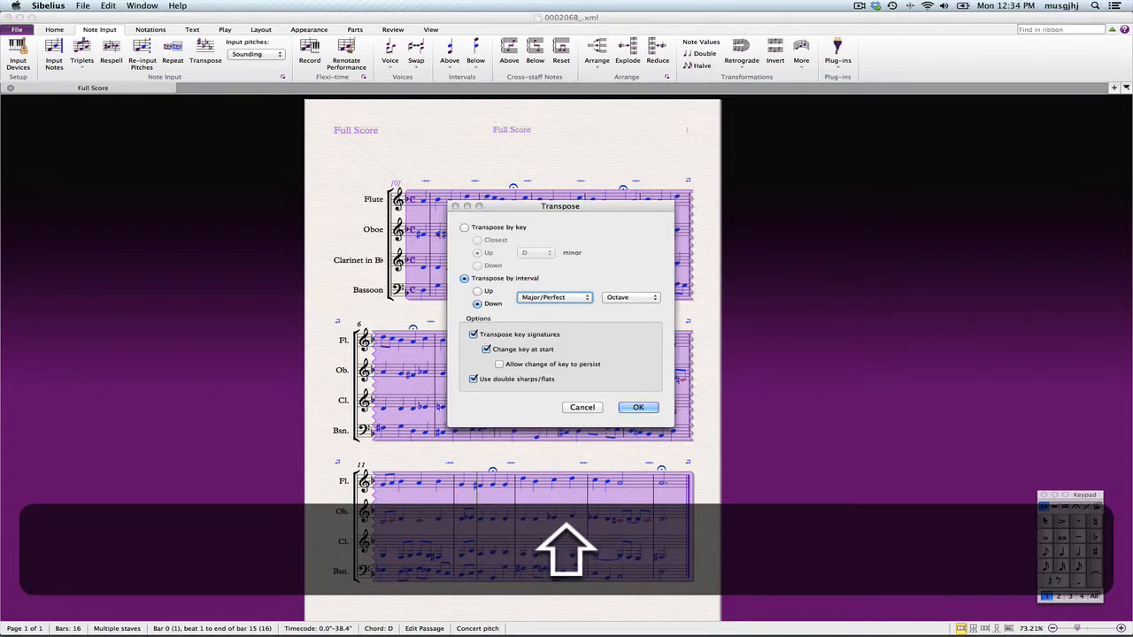
pyautogui.click(463, 227)
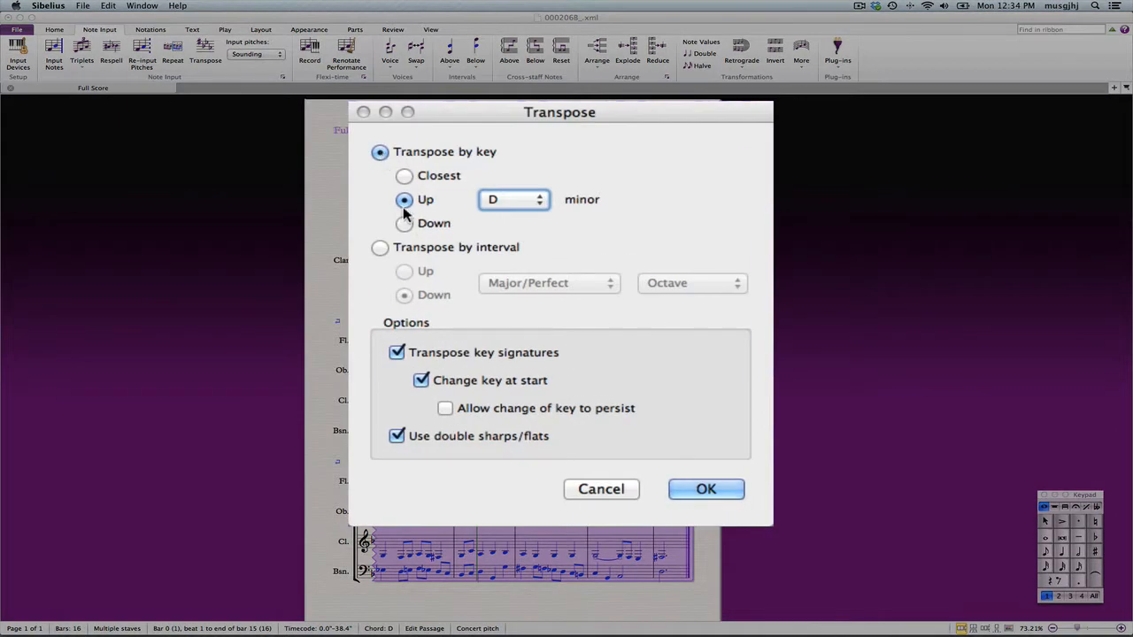
pyautogui.click(513, 199)
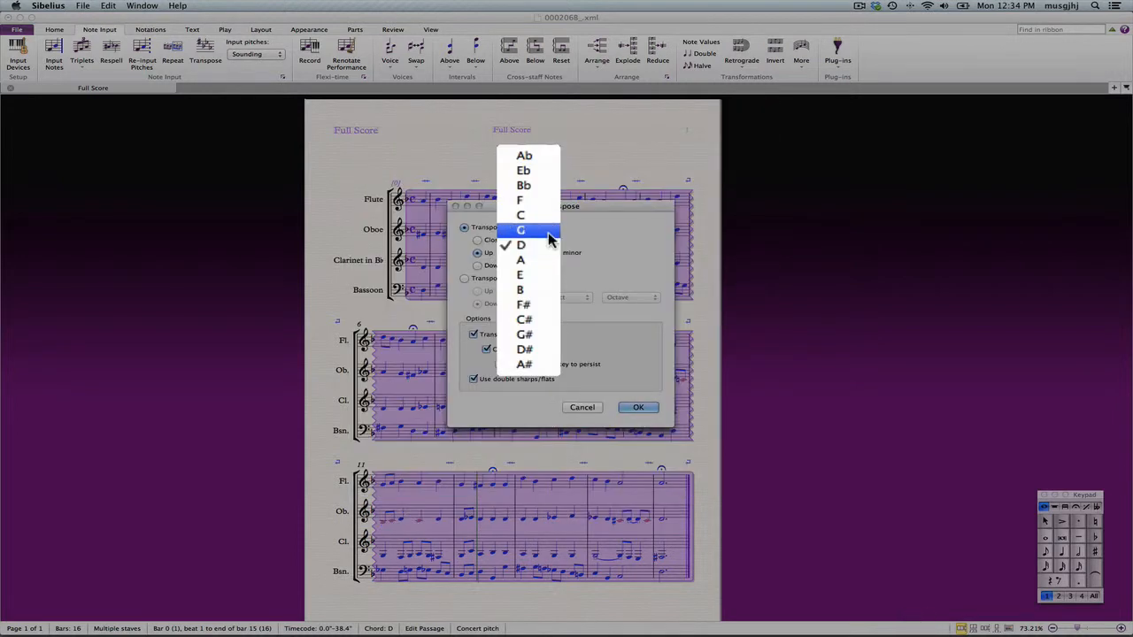
pyautogui.click(520, 230)
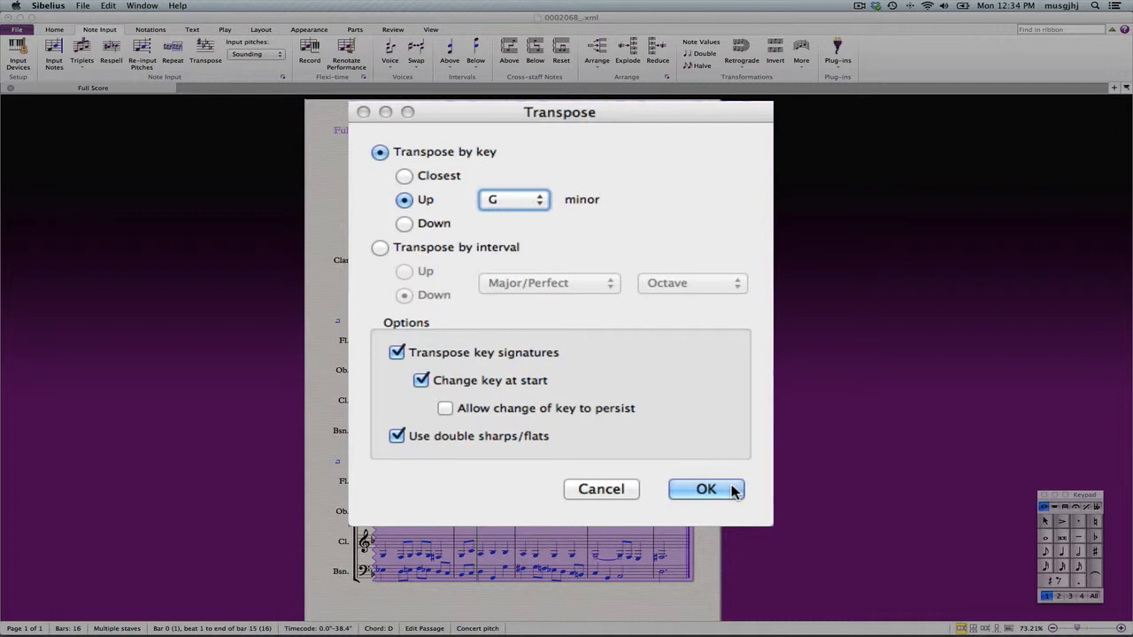
pyautogui.moveTo(404, 358)
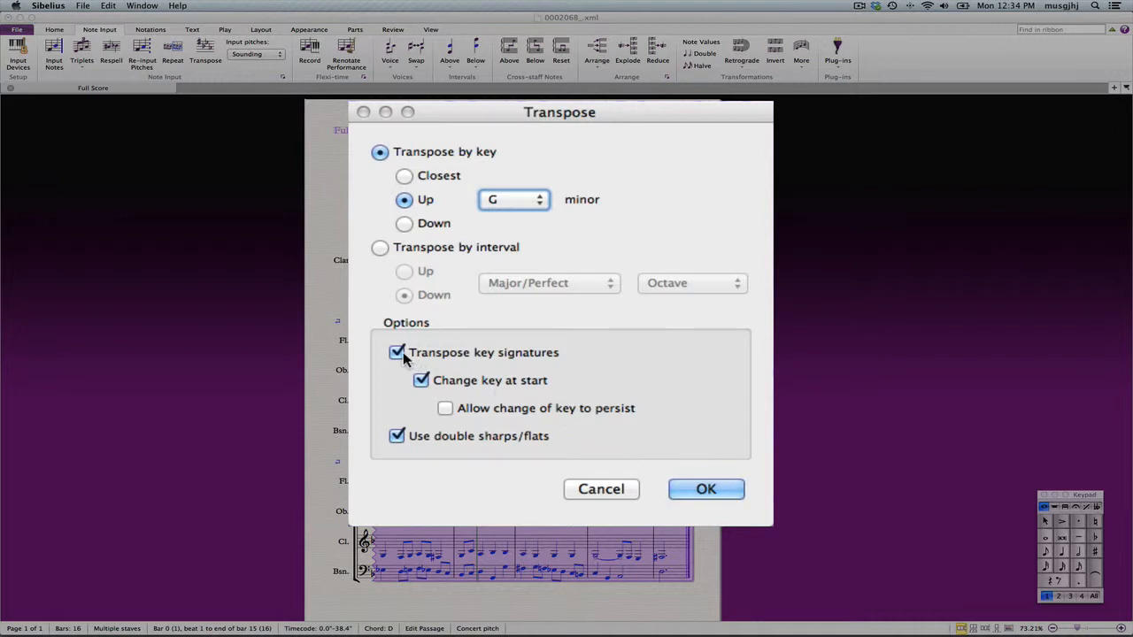
pyautogui.moveTo(434, 432)
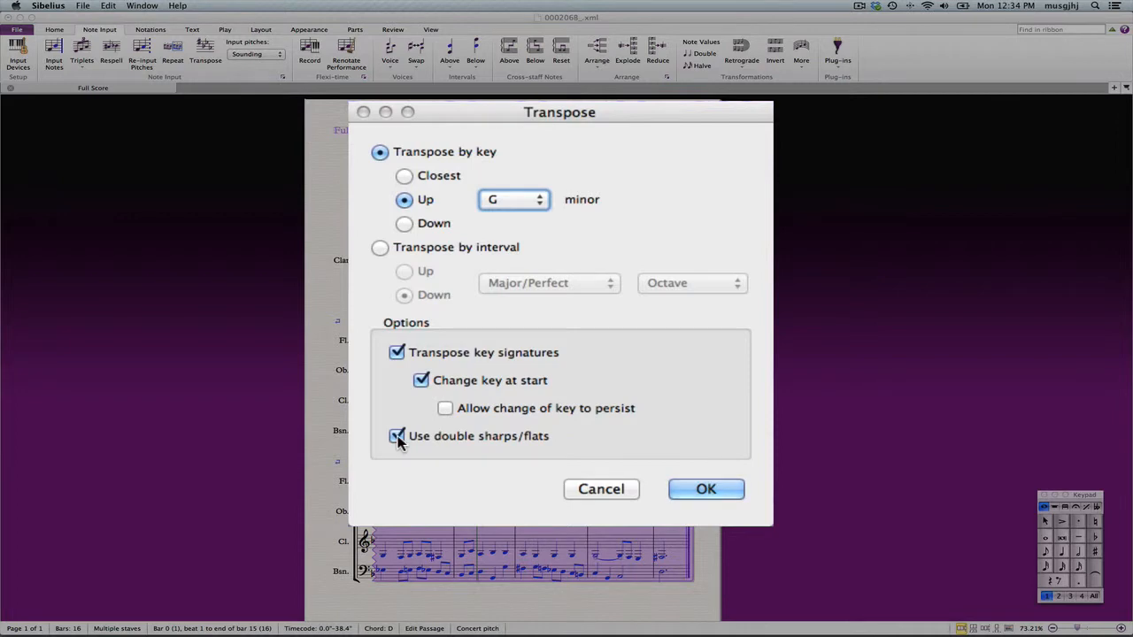
pyautogui.click(396, 435)
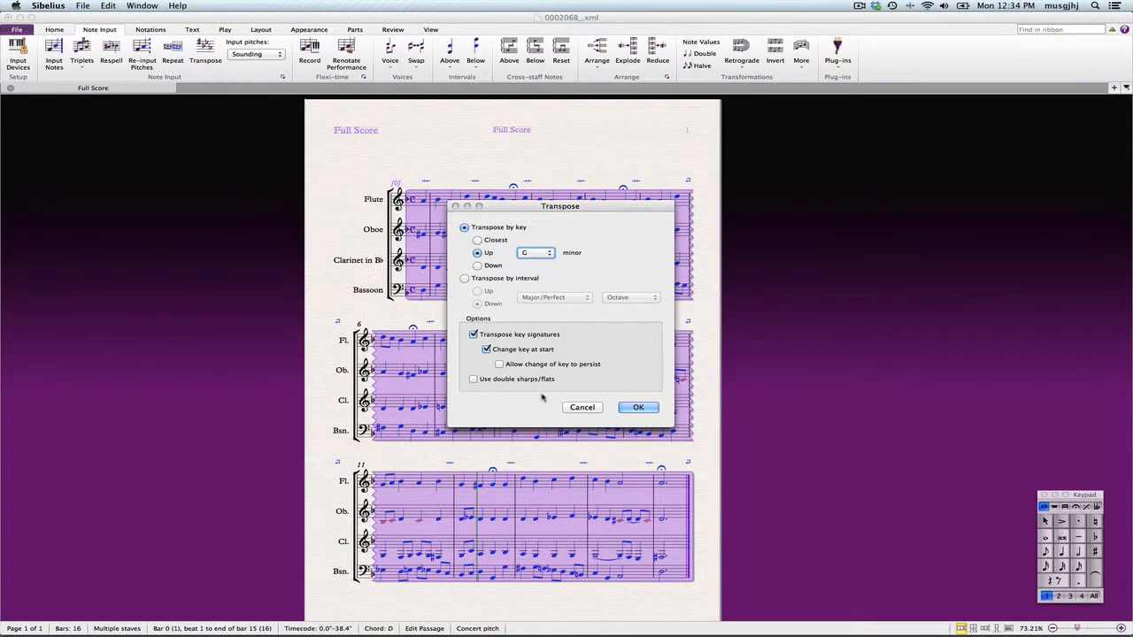
pyautogui.click(637, 407)
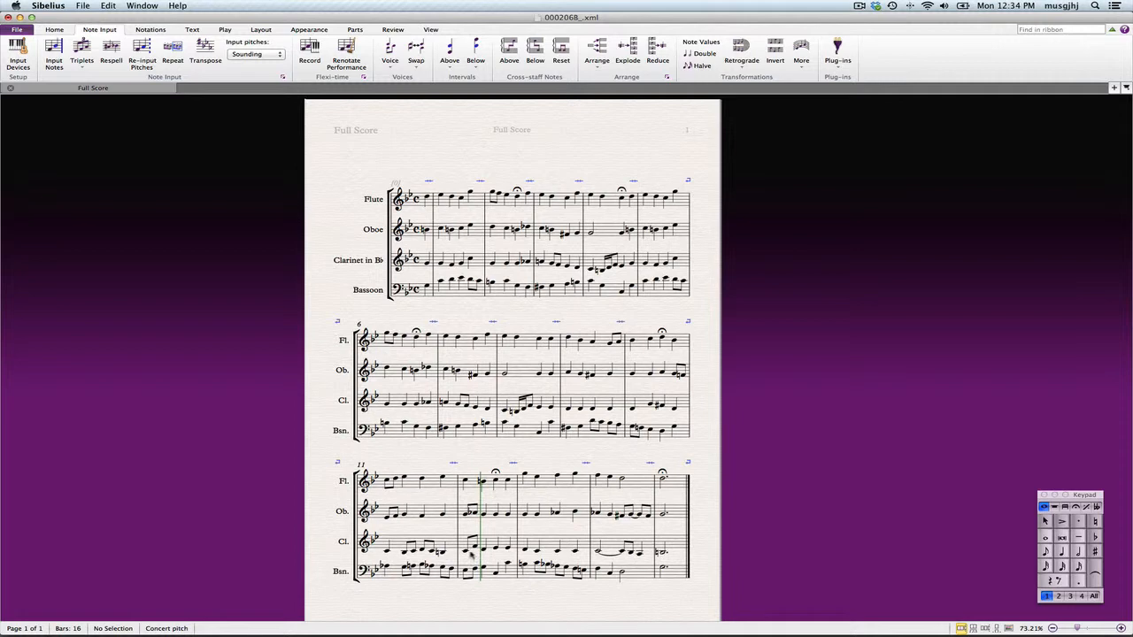
pyautogui.moveTo(589, 294)
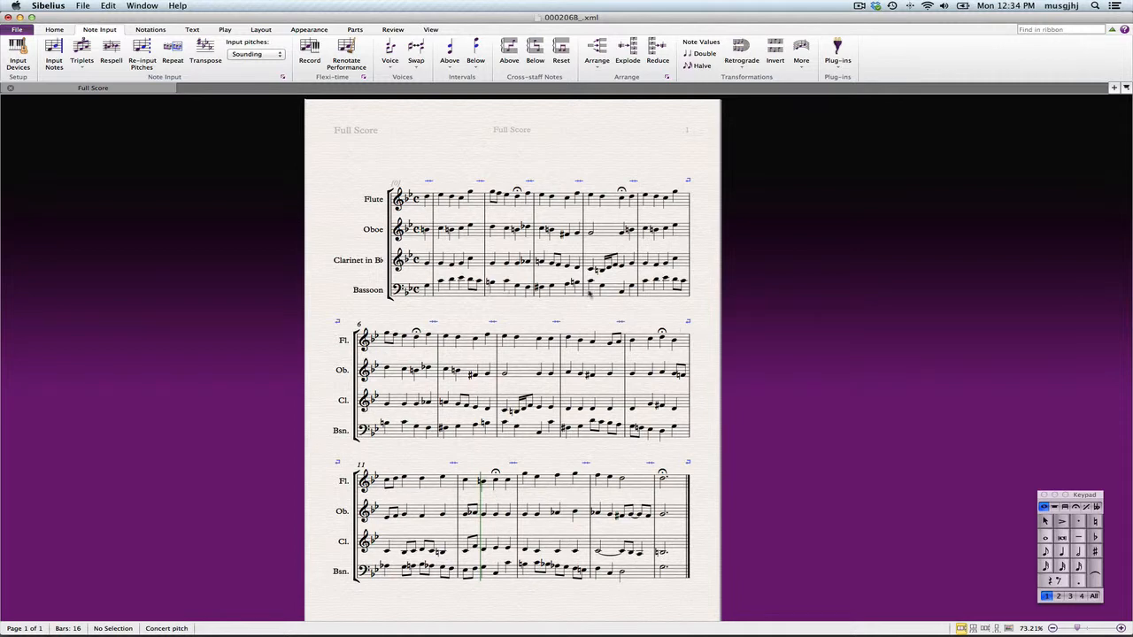
pyautogui.moveTo(654, 298)
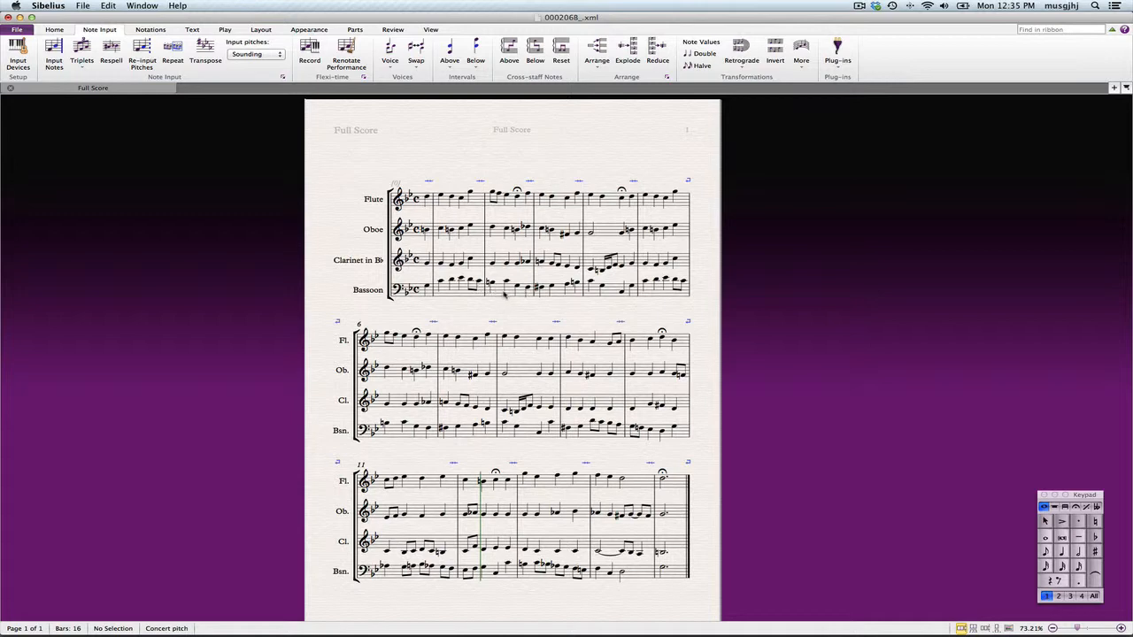
pyautogui.moveTo(653, 315)
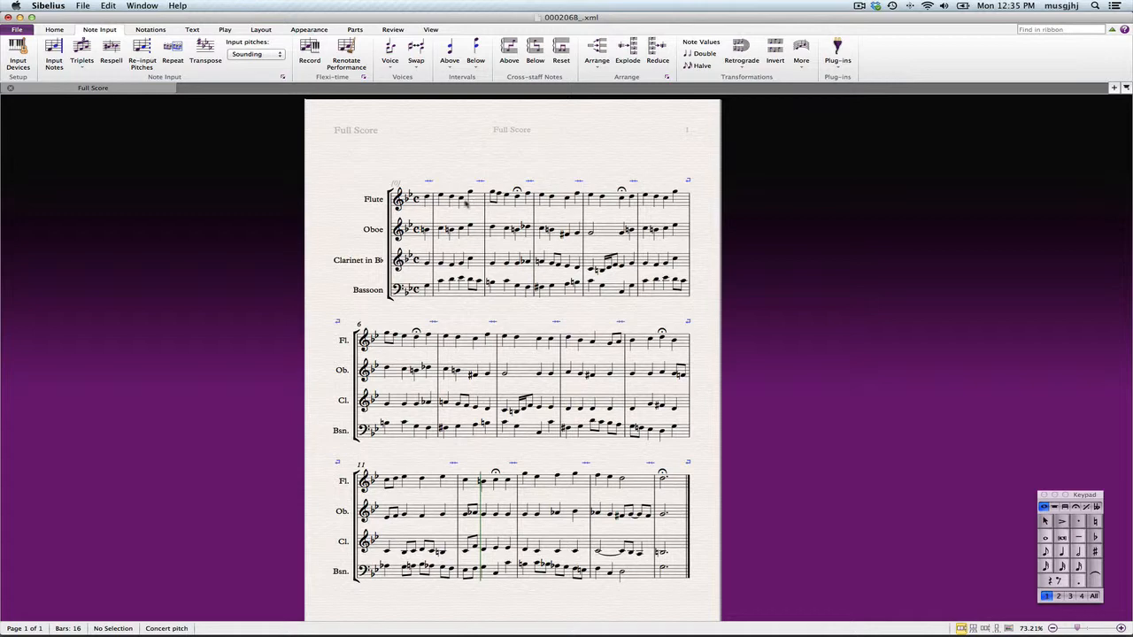
pyautogui.moveTo(623, 209)
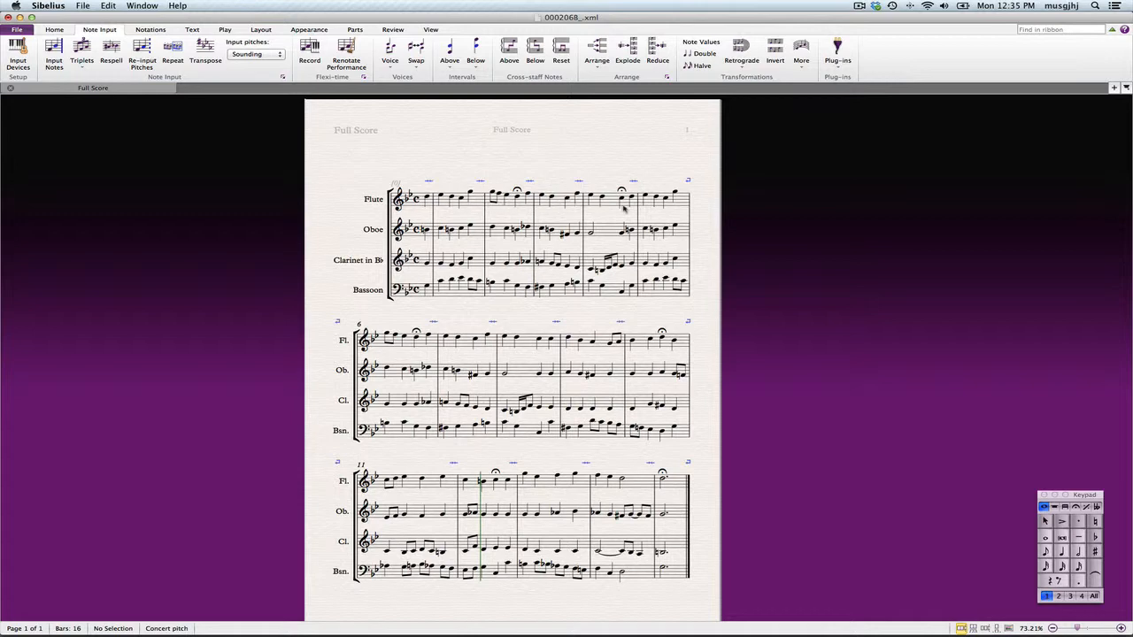
pyautogui.moveTo(520, 343)
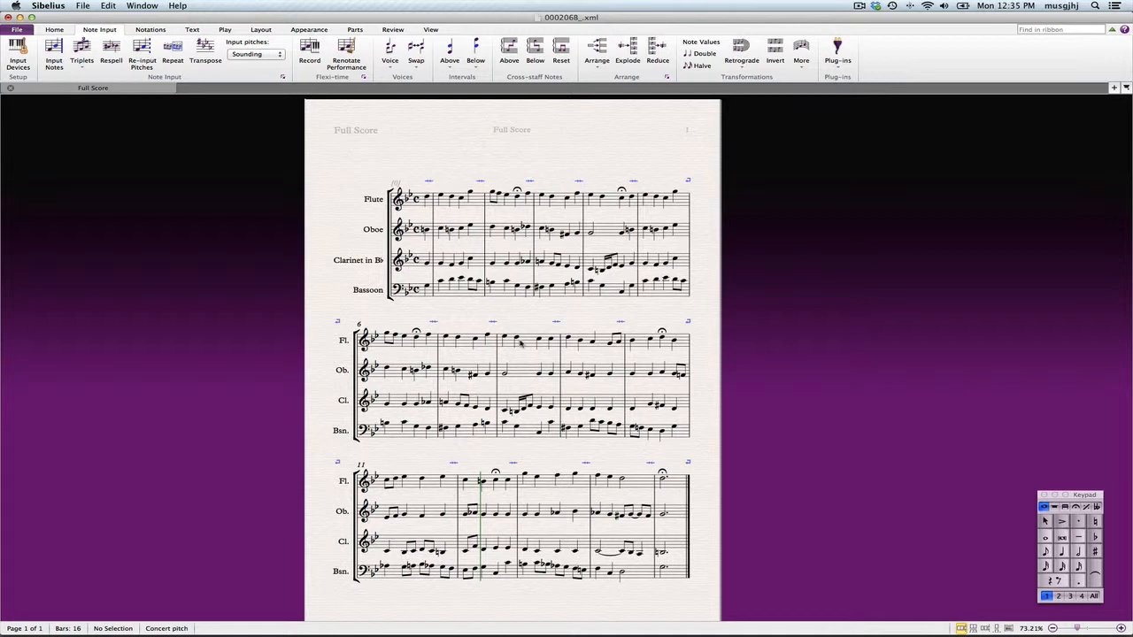
pyautogui.moveTo(546, 347)
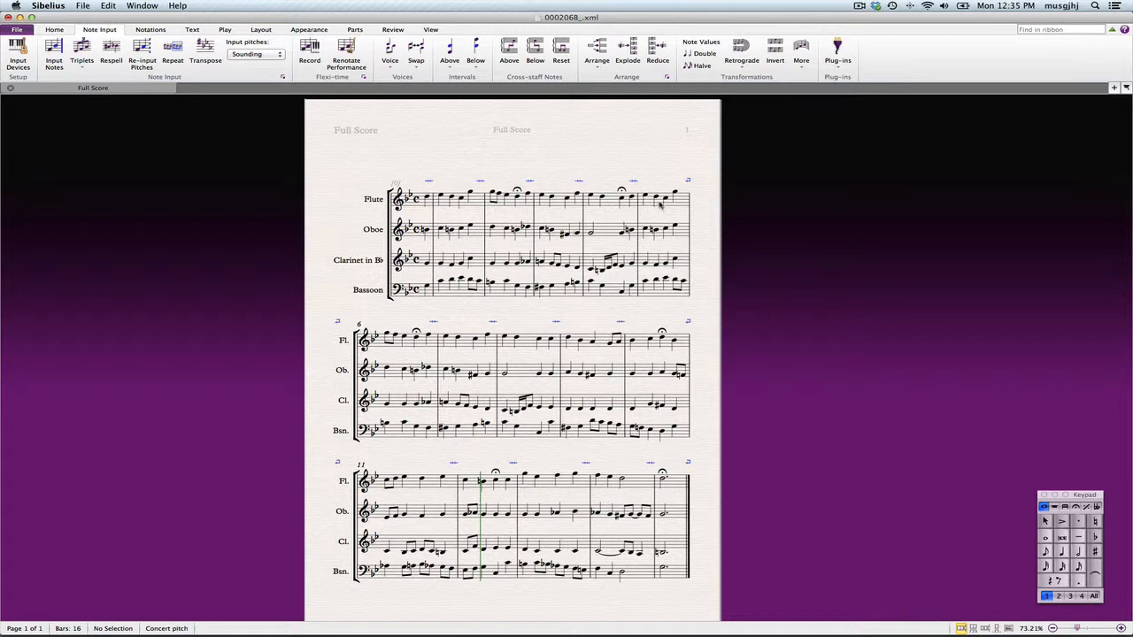
# Select bars 5 to 7 across all staves and delete them, leaving 13 bars.
pyautogui.click(659, 198)
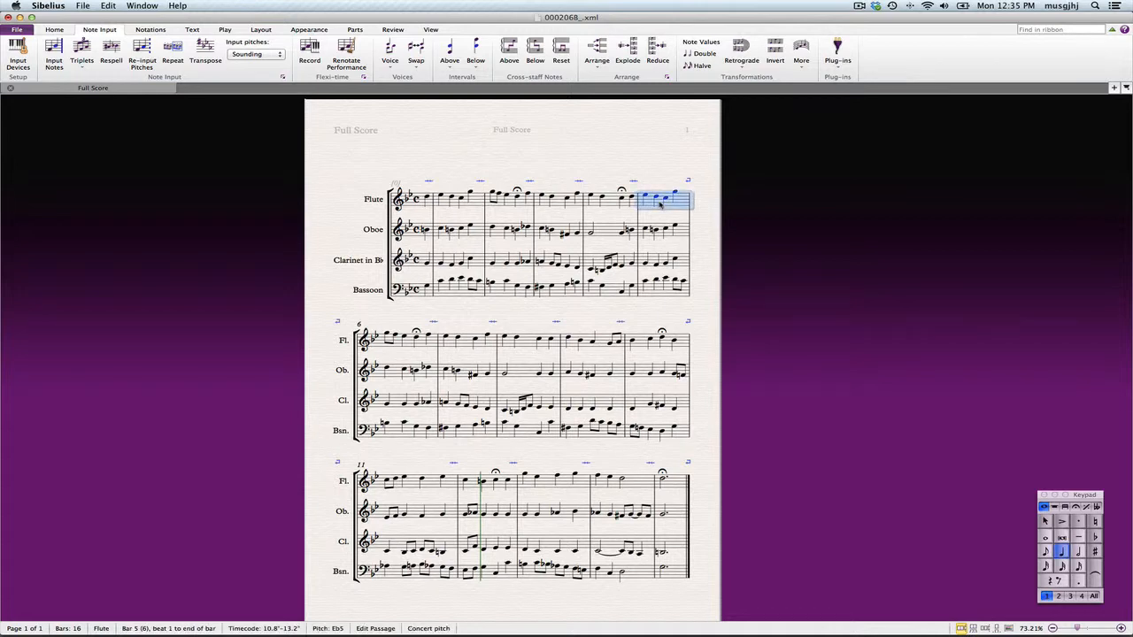
pyautogui.press('cmd')
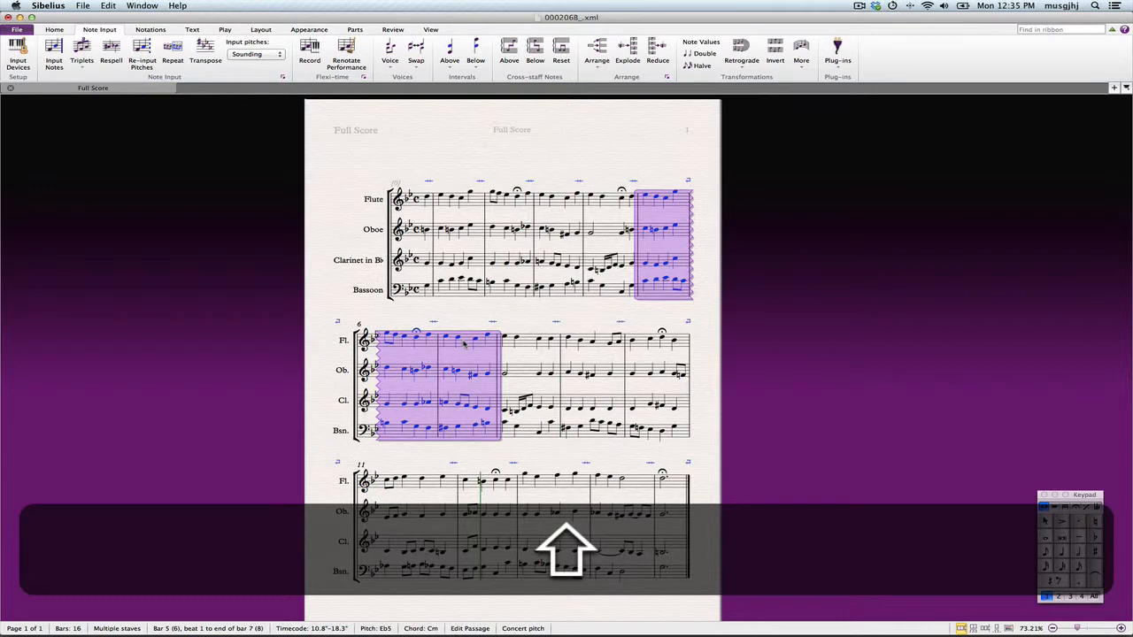
pyautogui.press('Escape')
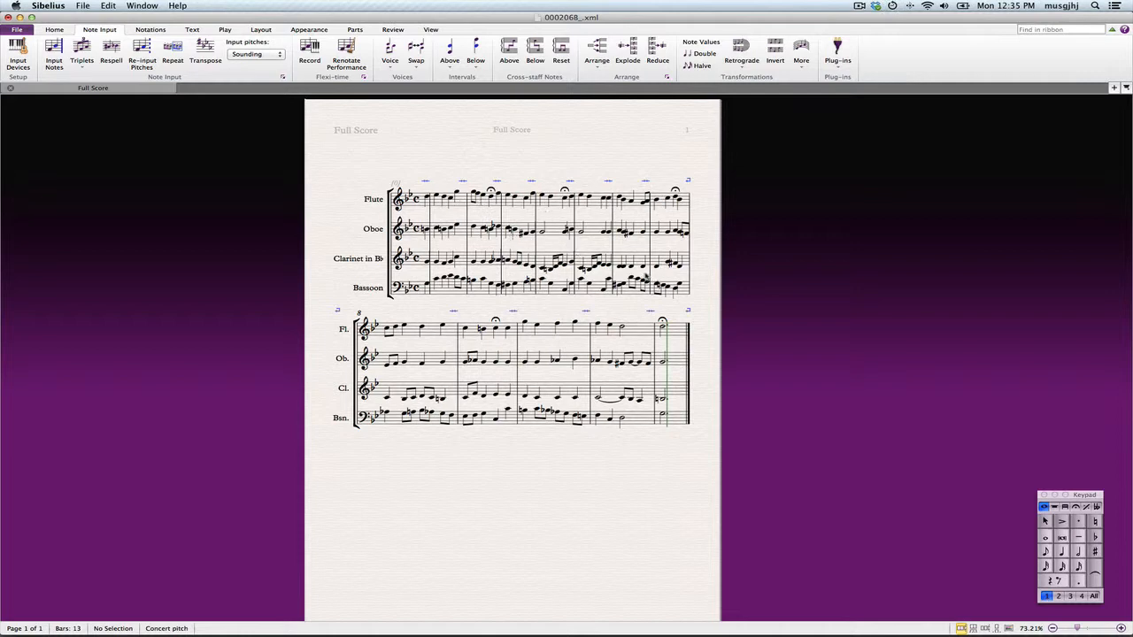
pyautogui.moveTo(504, 155)
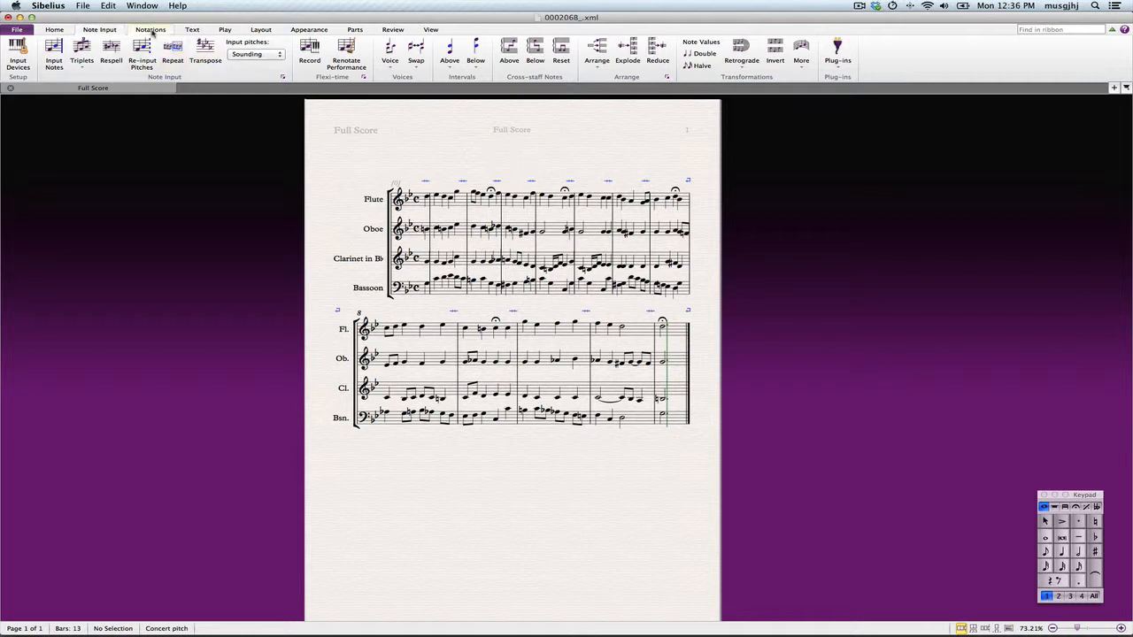
# Add a start-repeat barline at the opening and an end-repeat barline after bar 4.
pyautogui.click(150, 28)
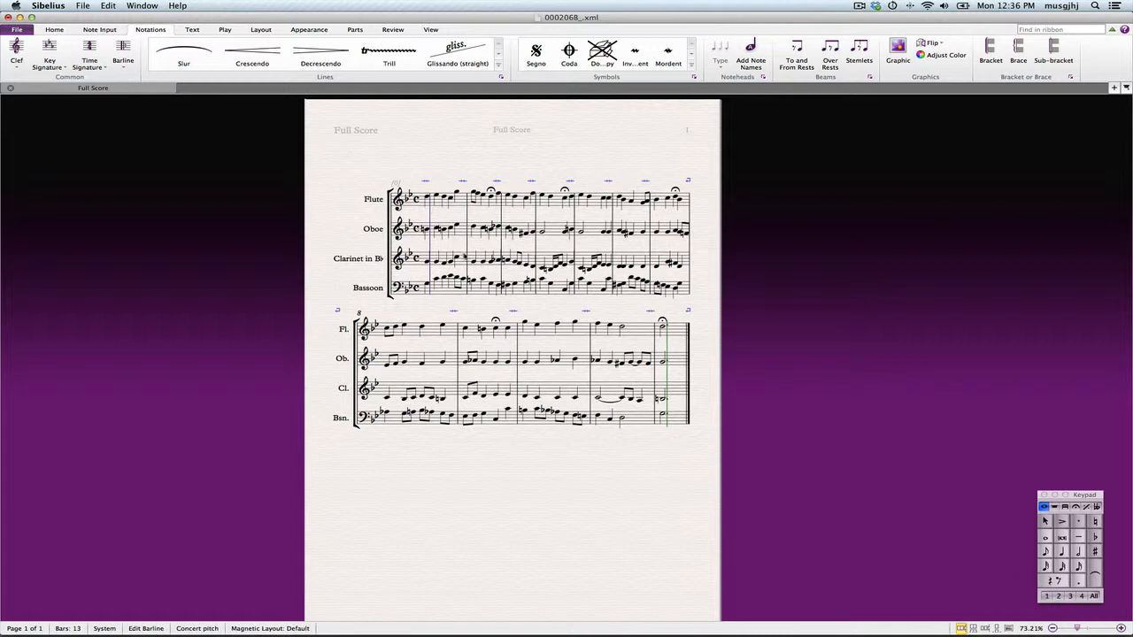
pyautogui.click(123, 55)
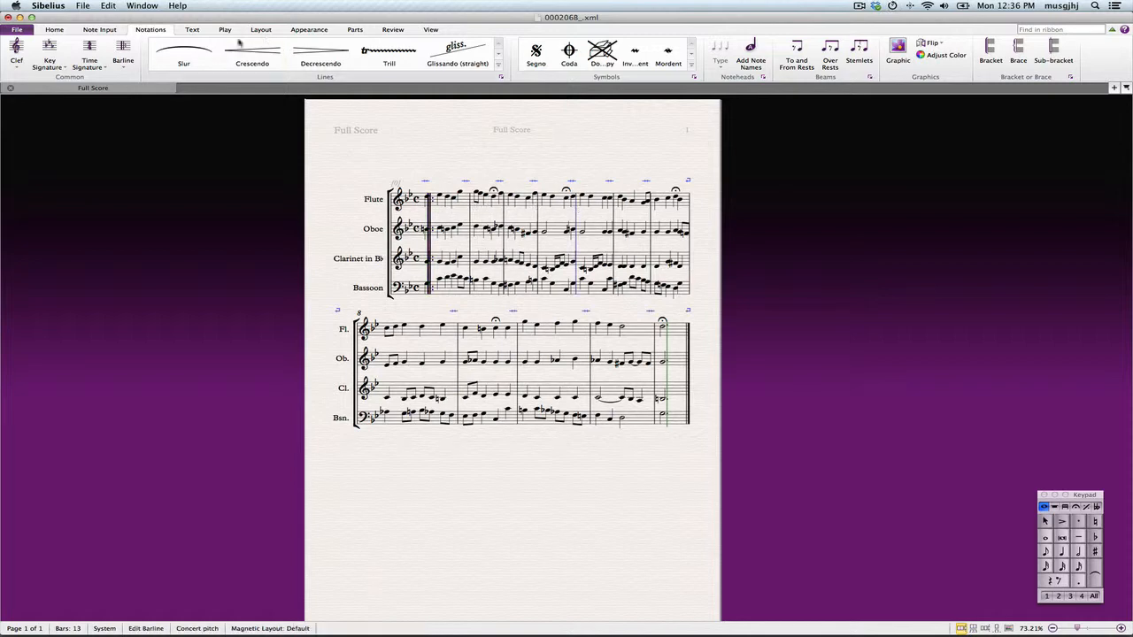
pyautogui.click(124, 53)
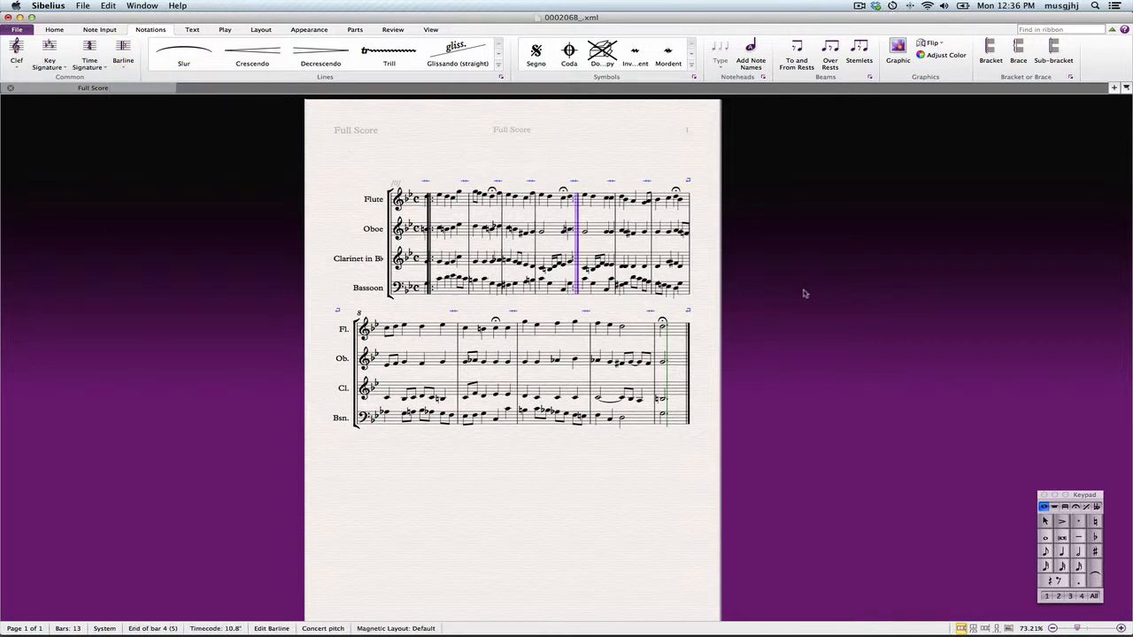
pyautogui.moveTo(602, 209)
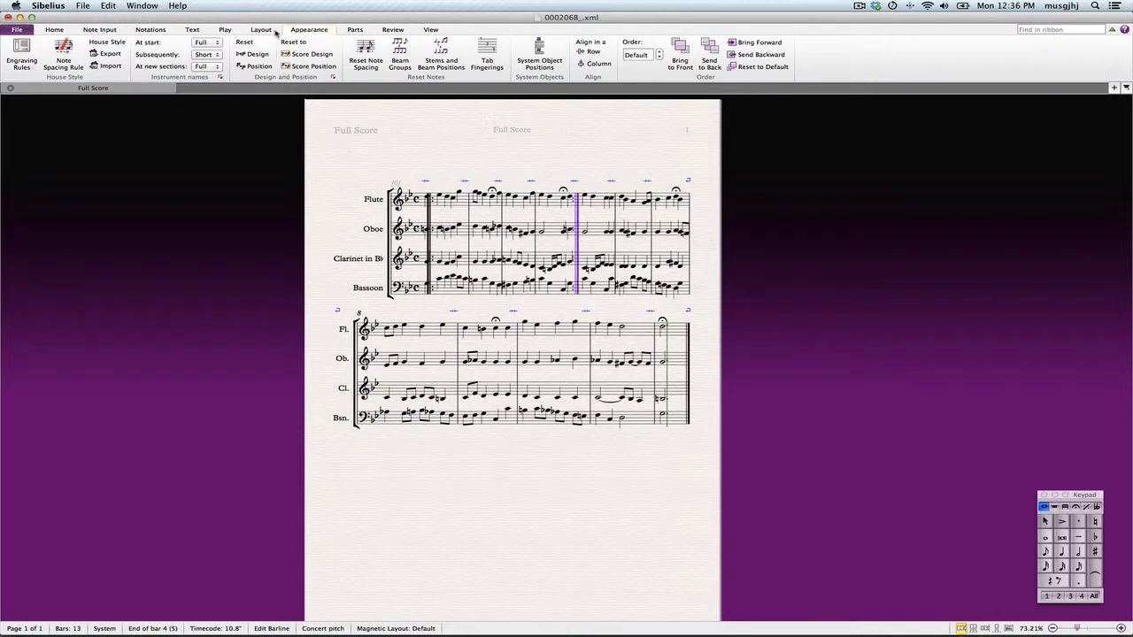
# Insert a system break after bar 4 so the score lays out in three systems.
pyautogui.click(260, 28)
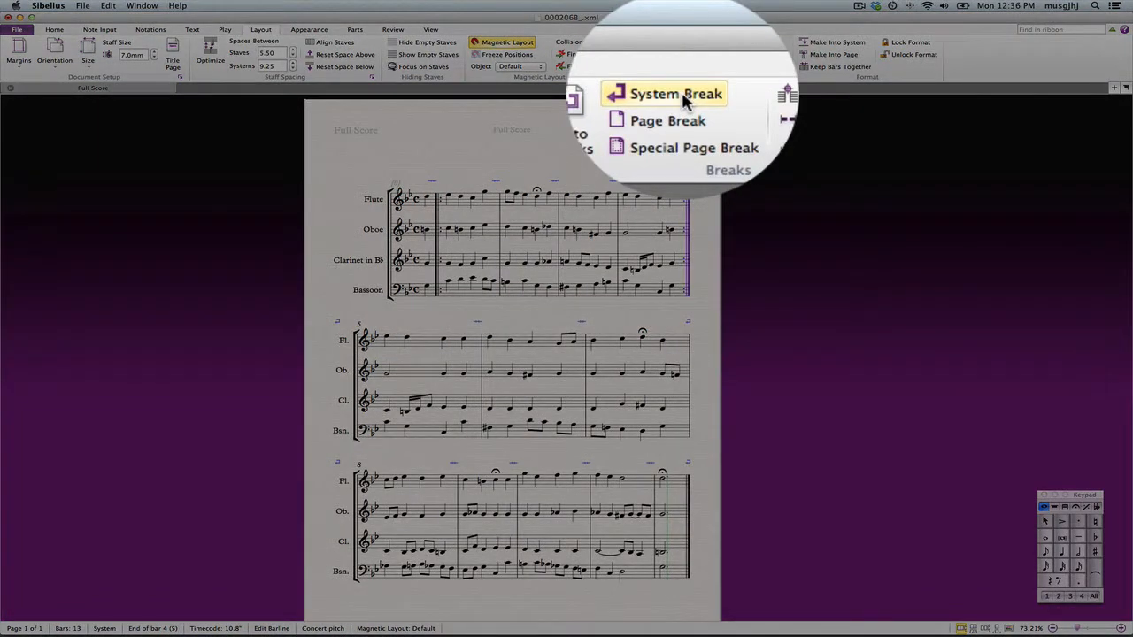
pyautogui.click(676, 94)
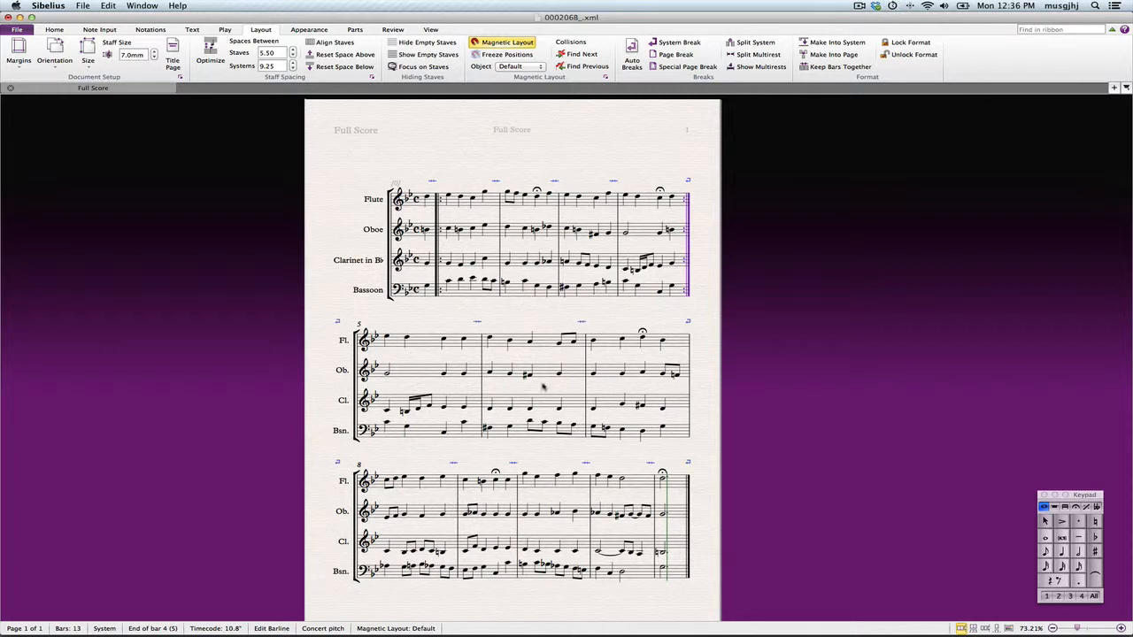
pyautogui.click(424, 344)
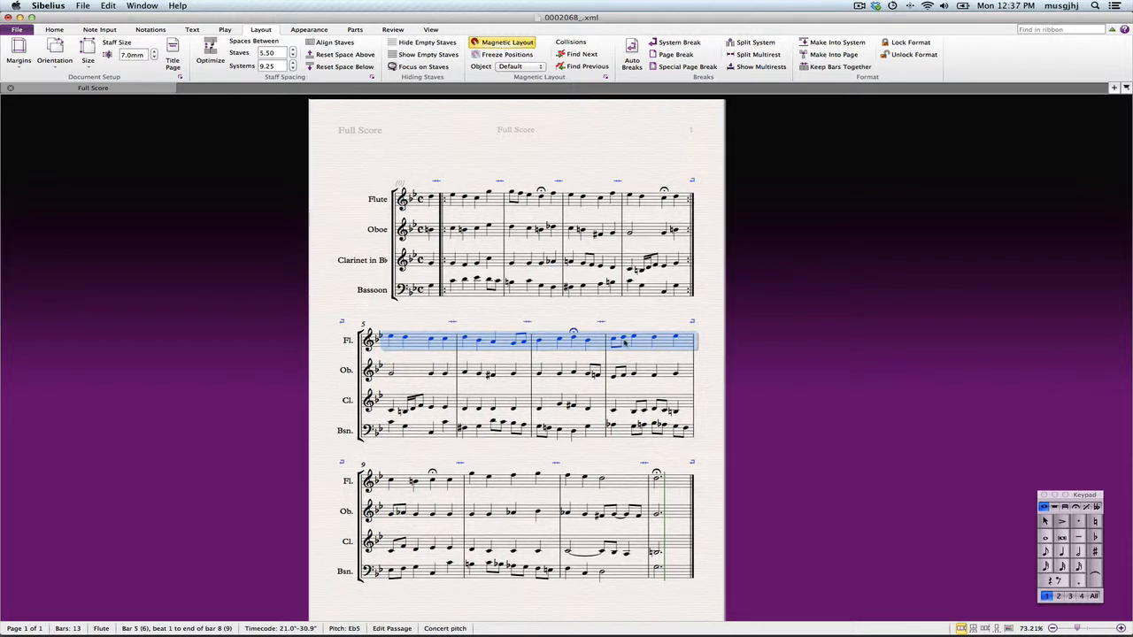
pyautogui.moveTo(635, 252)
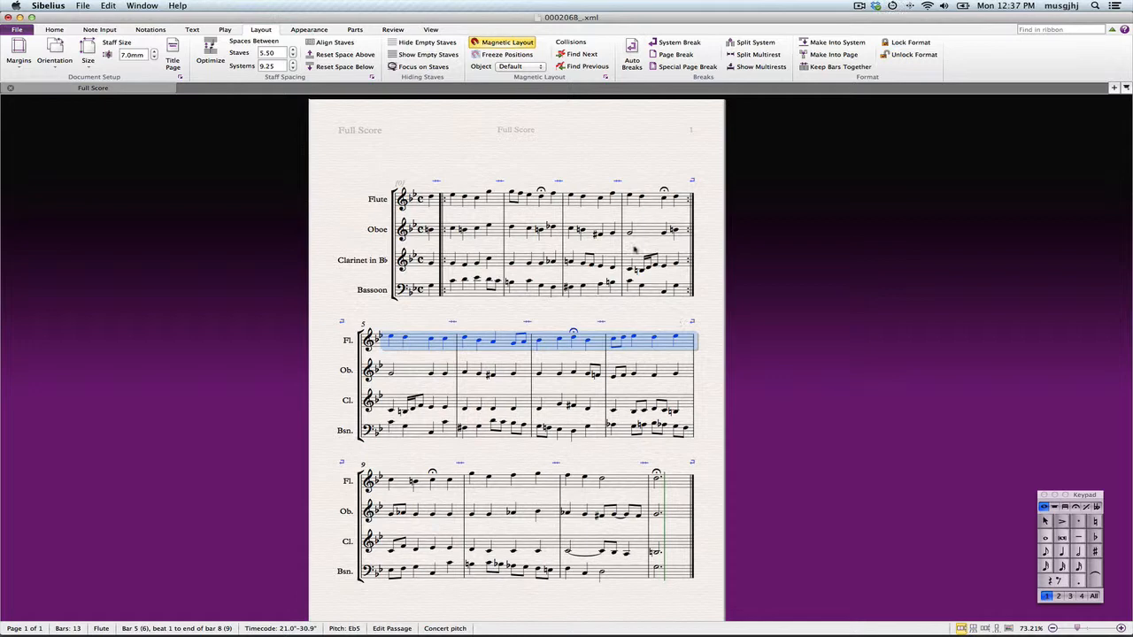
pyautogui.moveTo(629, 216)
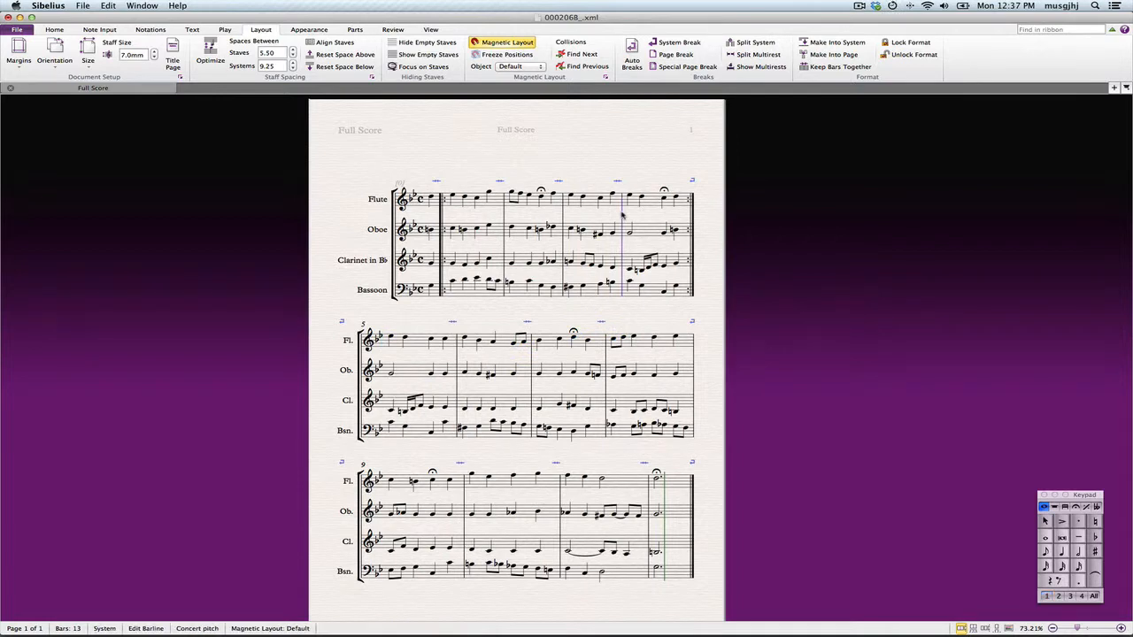
pyautogui.moveTo(628, 227)
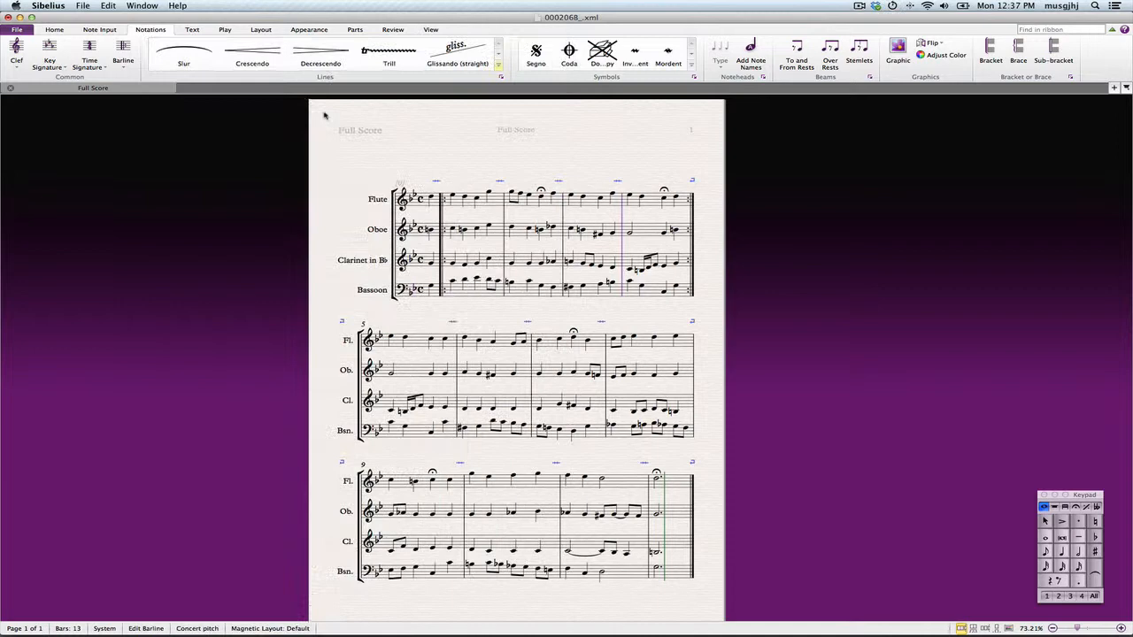
# Add a 1st-ending line over bar 4 and a 2nd-ending line starting at bar 5.
pyautogui.click(260, 28)
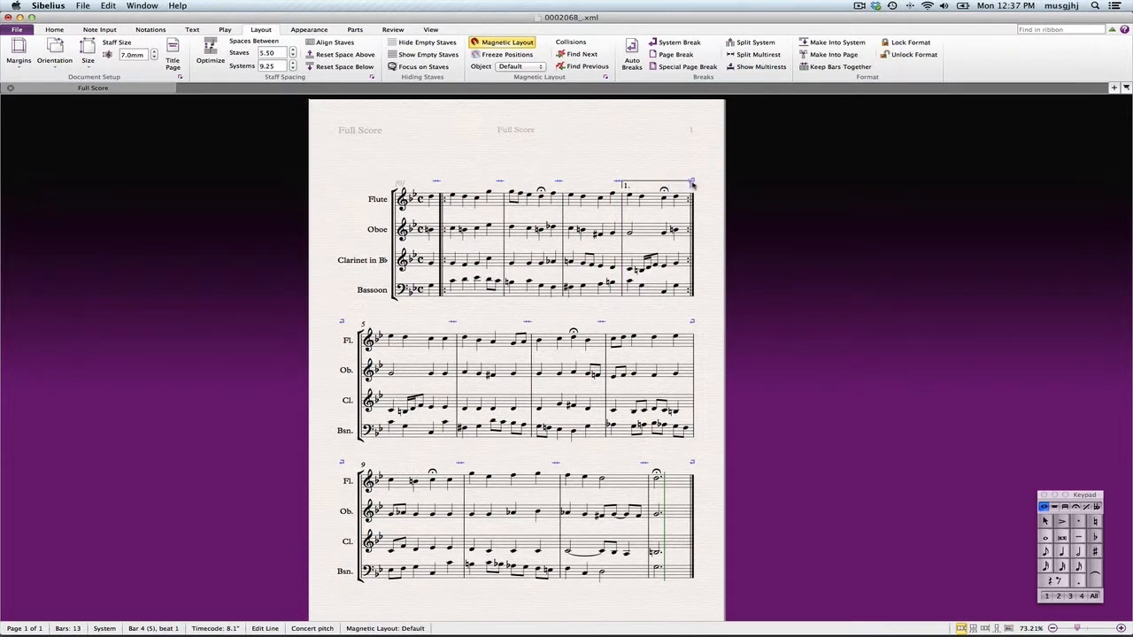
pyautogui.click(389, 340)
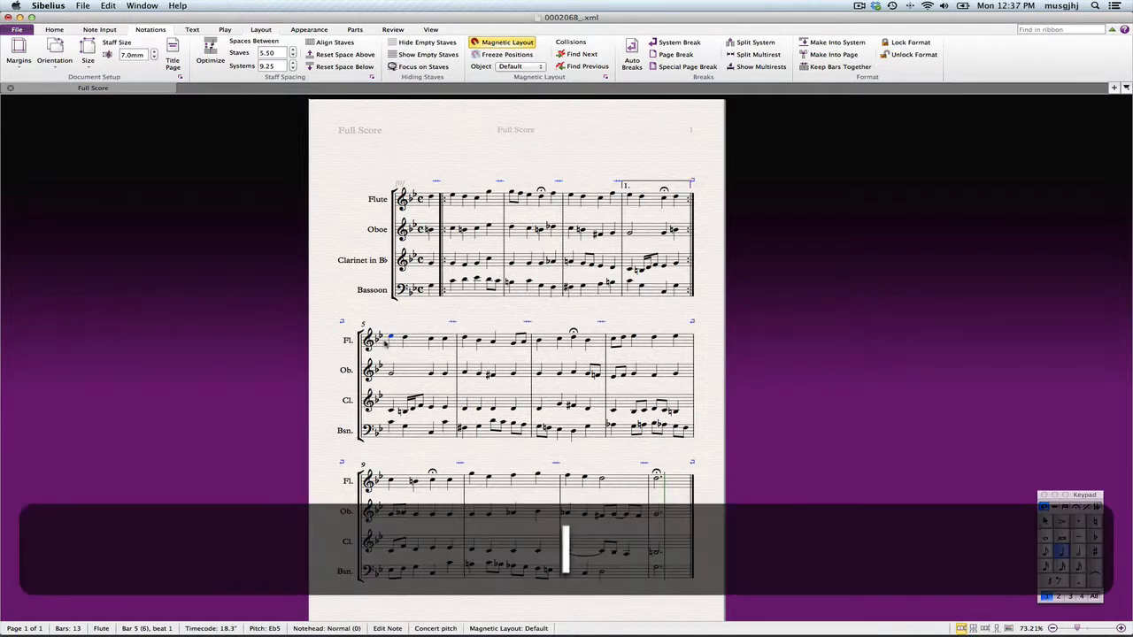
pyautogui.click(149, 28)
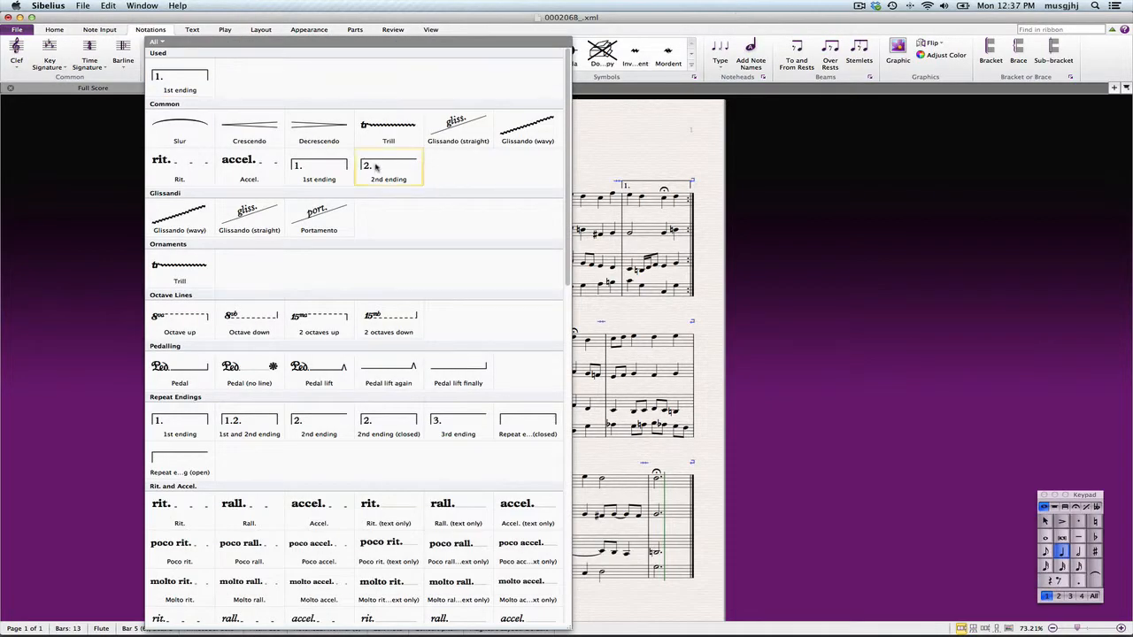
pyautogui.click(260, 28)
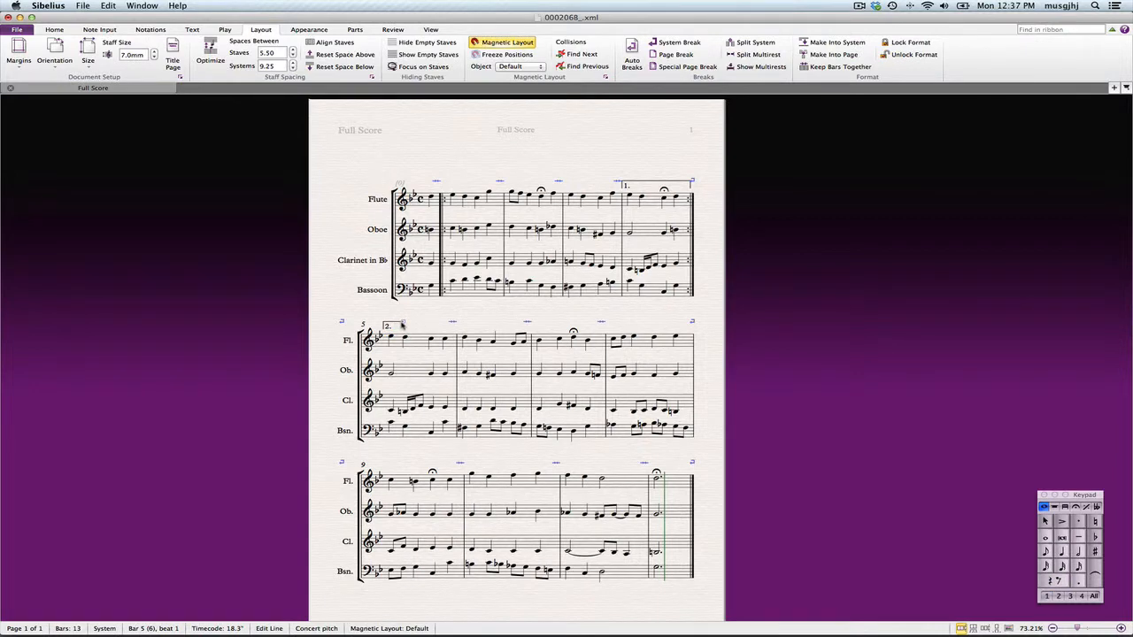